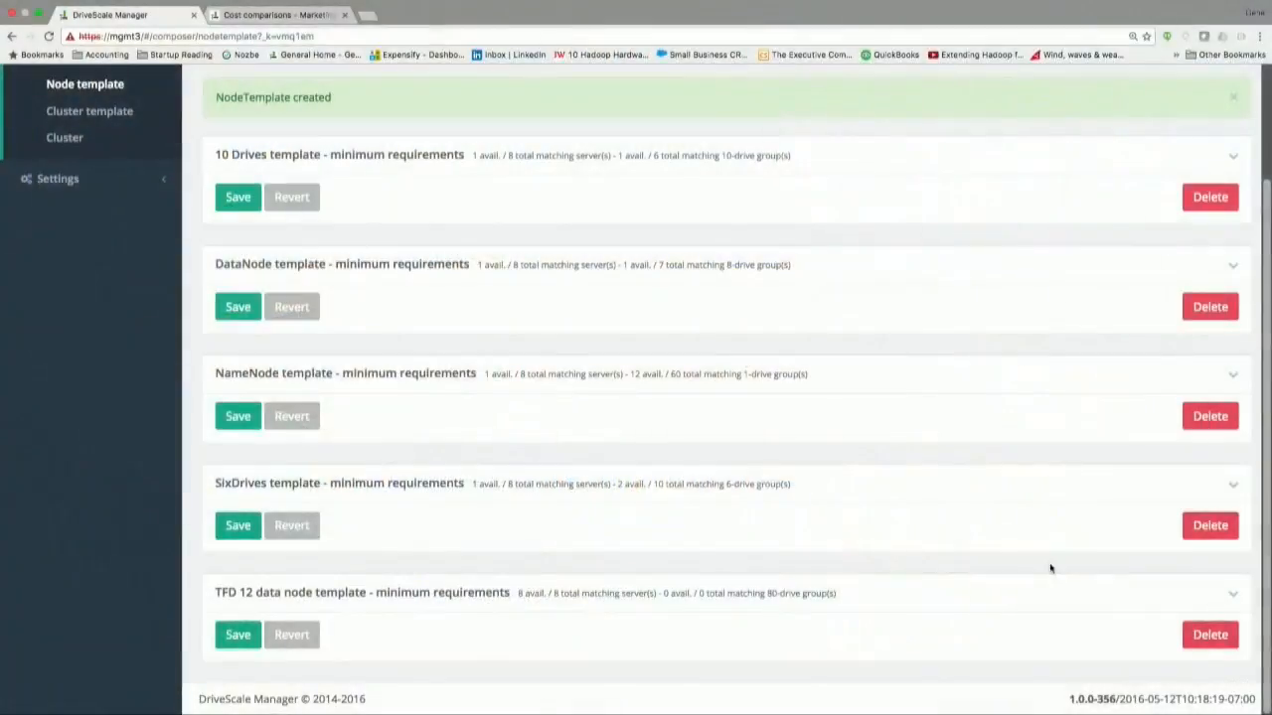
Step: Review the TFD 12 data node template's 8-drive, 64 GB RAM requirements and save it
click(1233, 592)
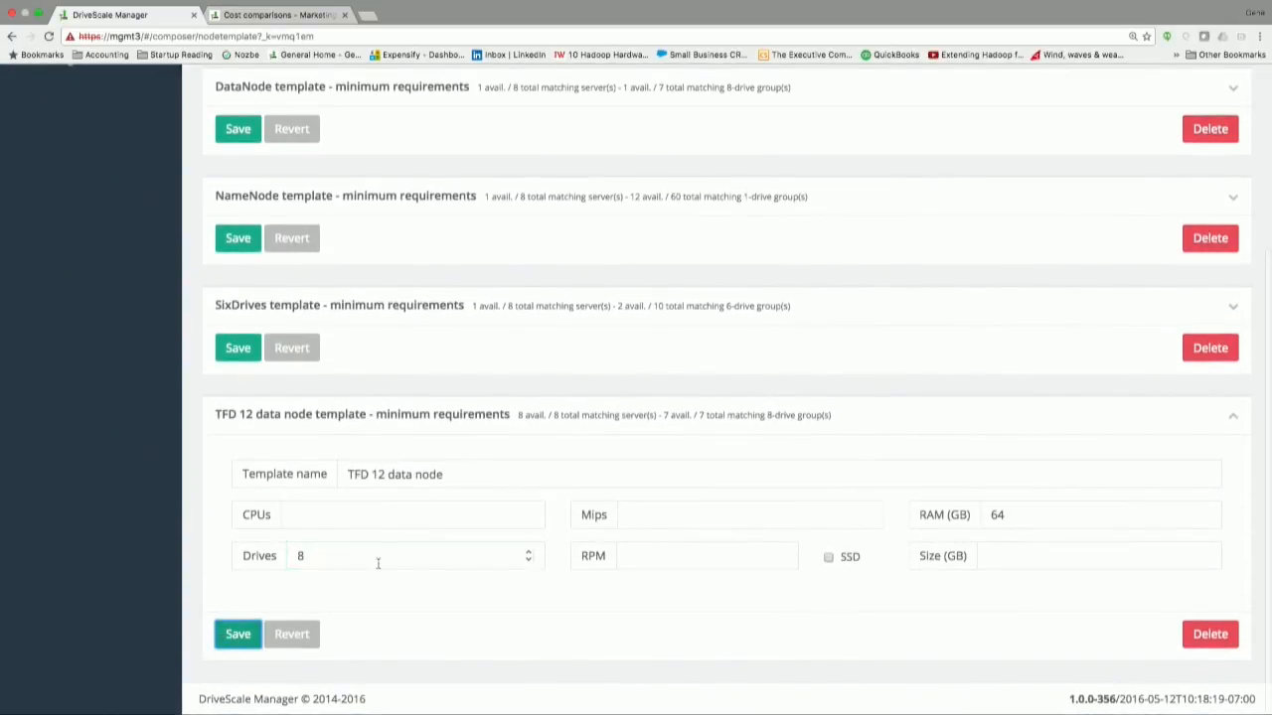
scroll(up, 3)
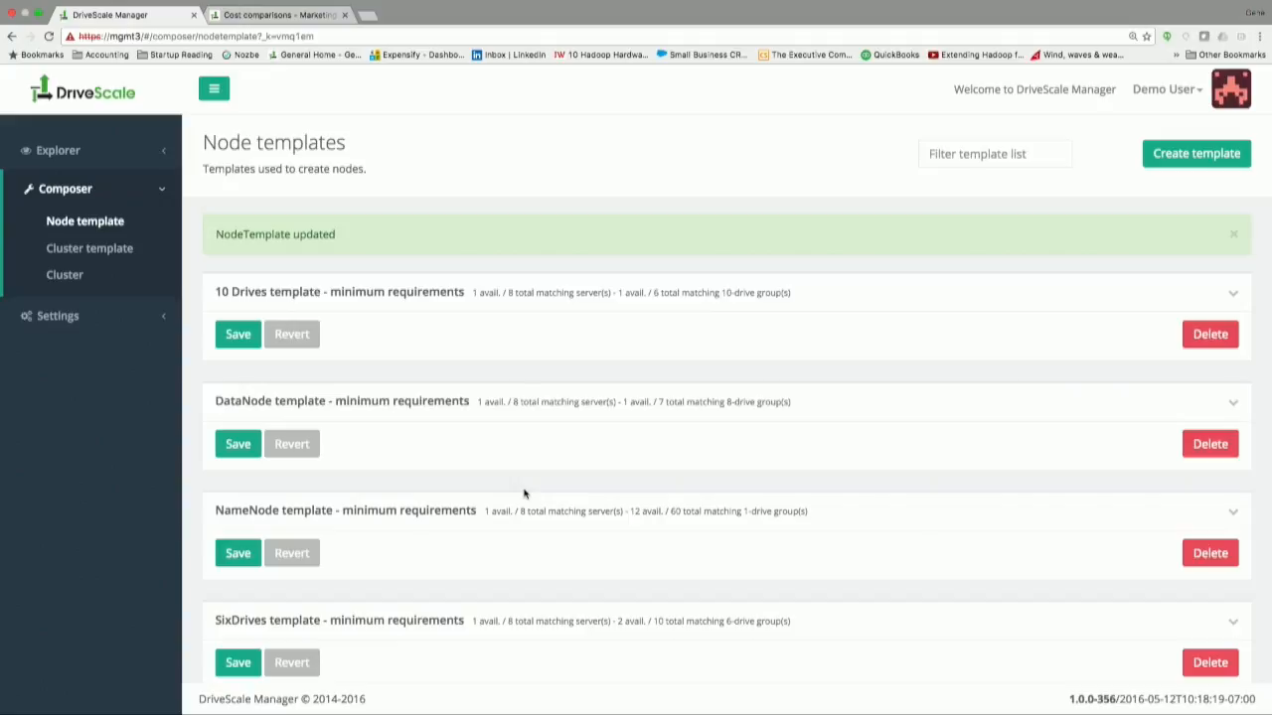
mouse_move(533, 489)
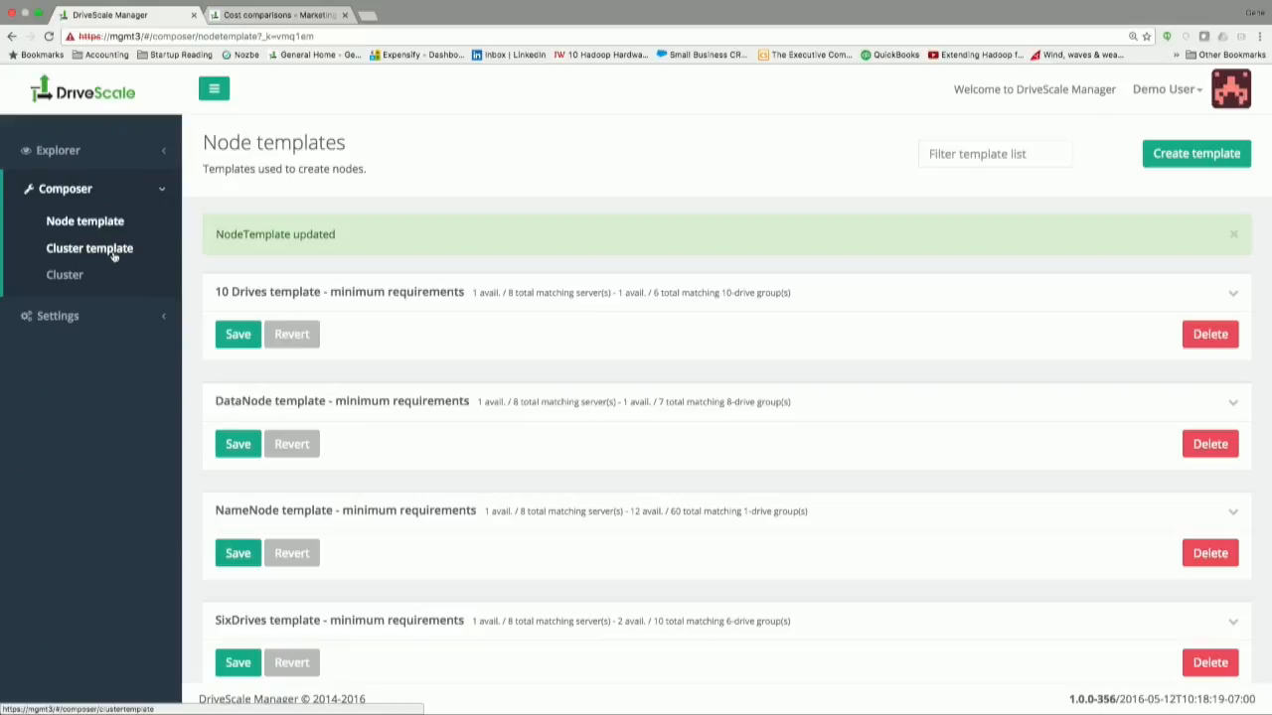
Step: Create a cluster template named TFD and bring up the node type chooser for it
click(90, 249)
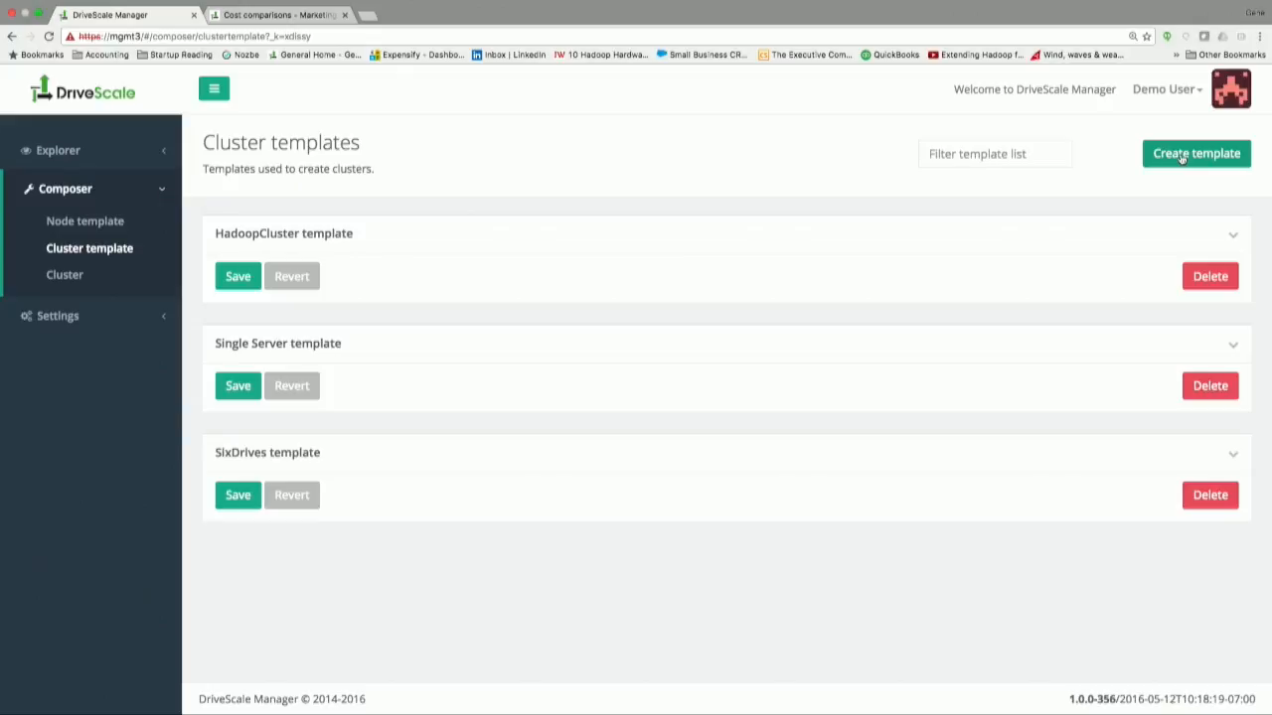
click(1196, 153)
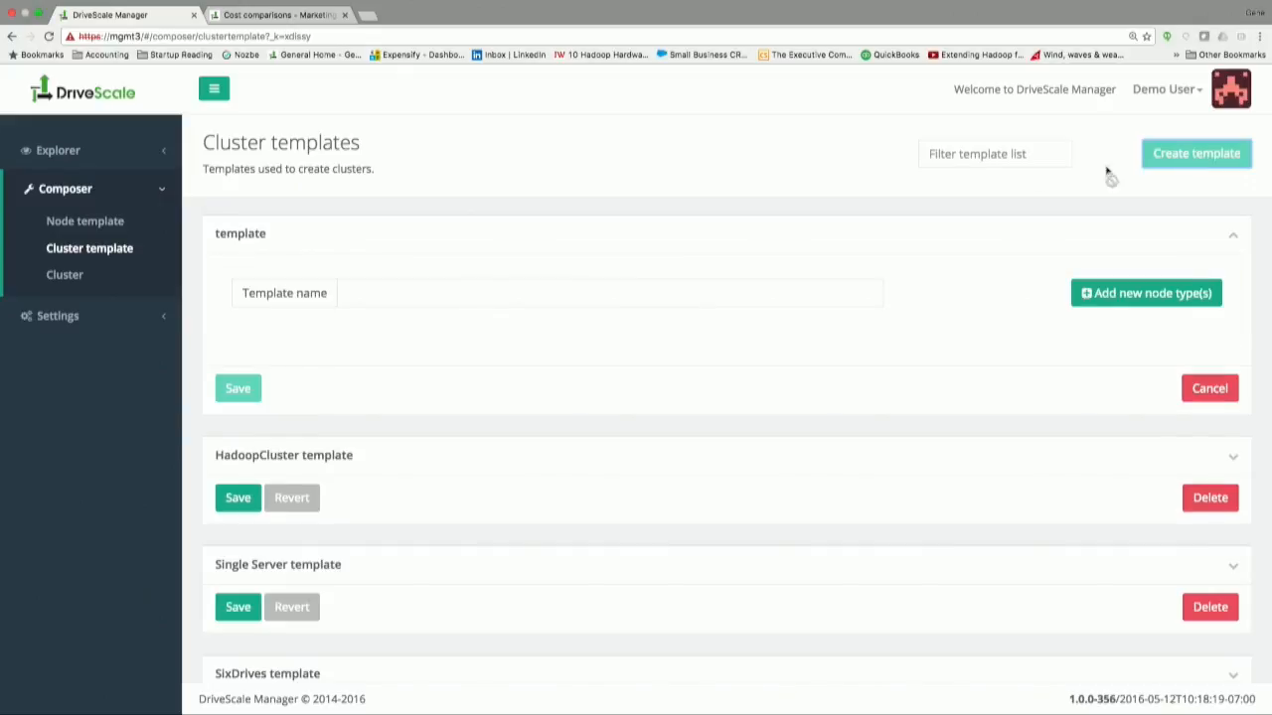
click(596, 292)
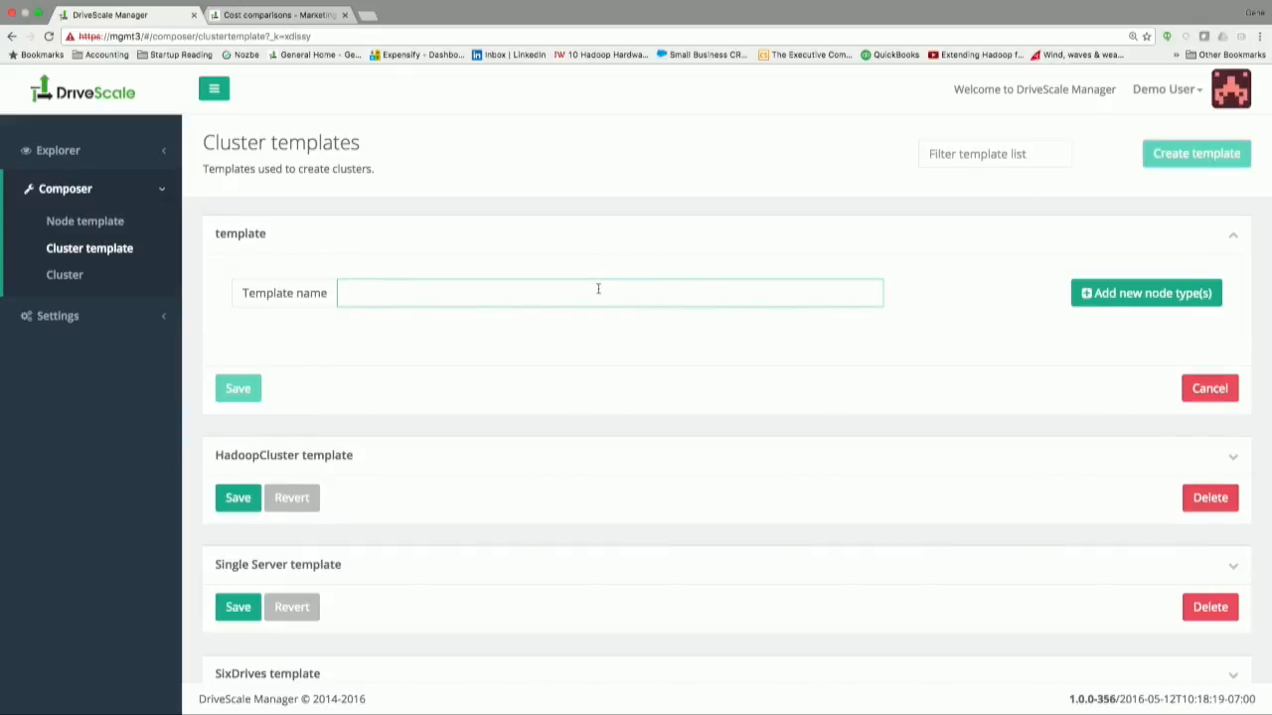
text(TFD)
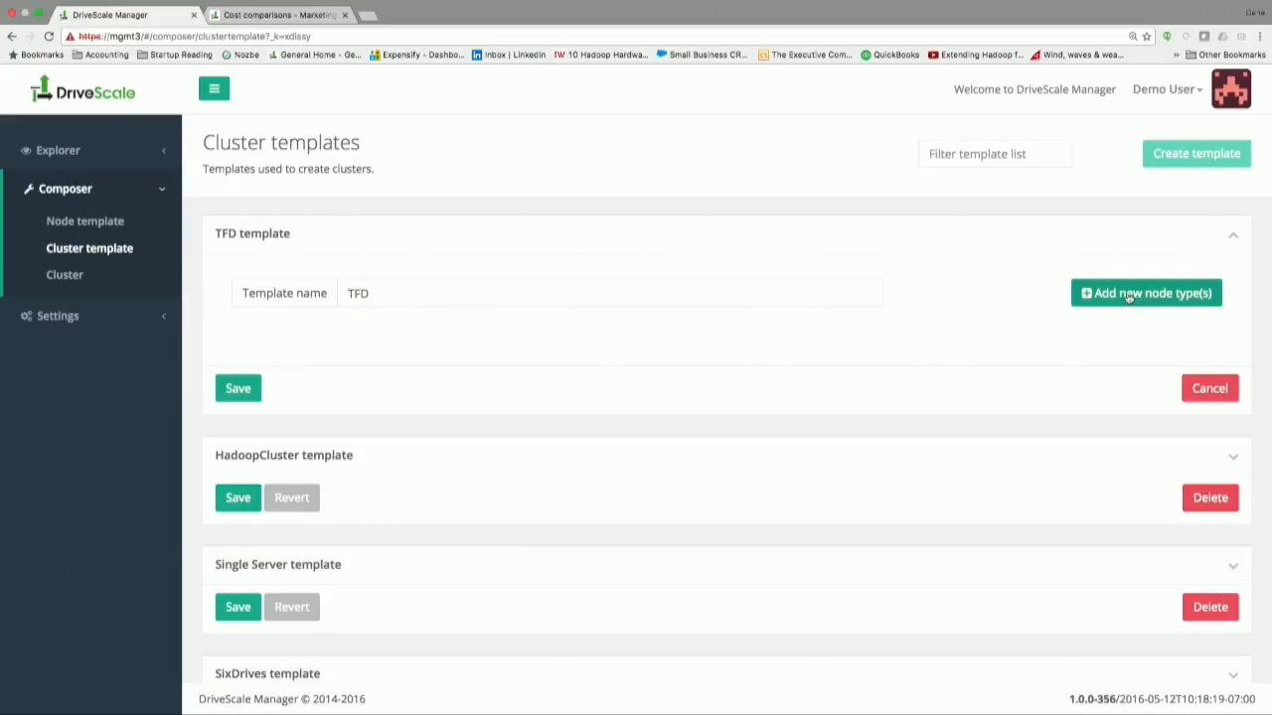
click(1145, 294)
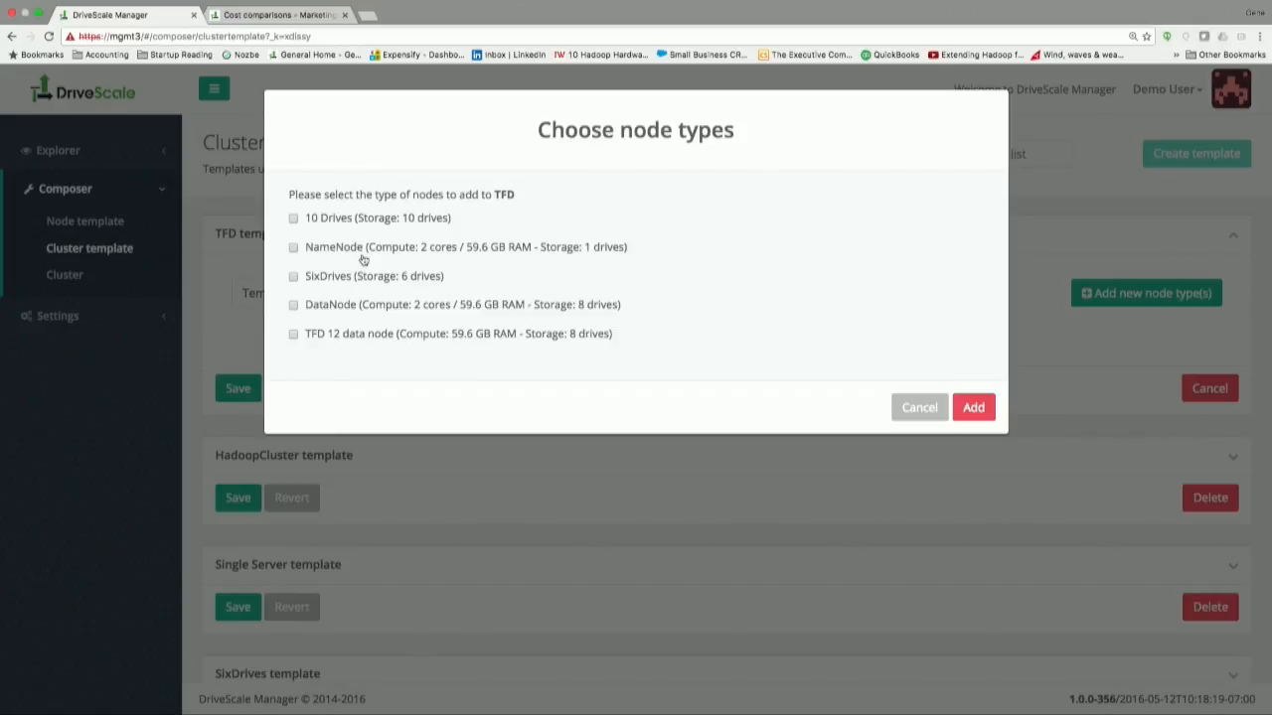
Step: Include the TFD 12 data node and NameNode node types in the TFD template
click(294, 334)
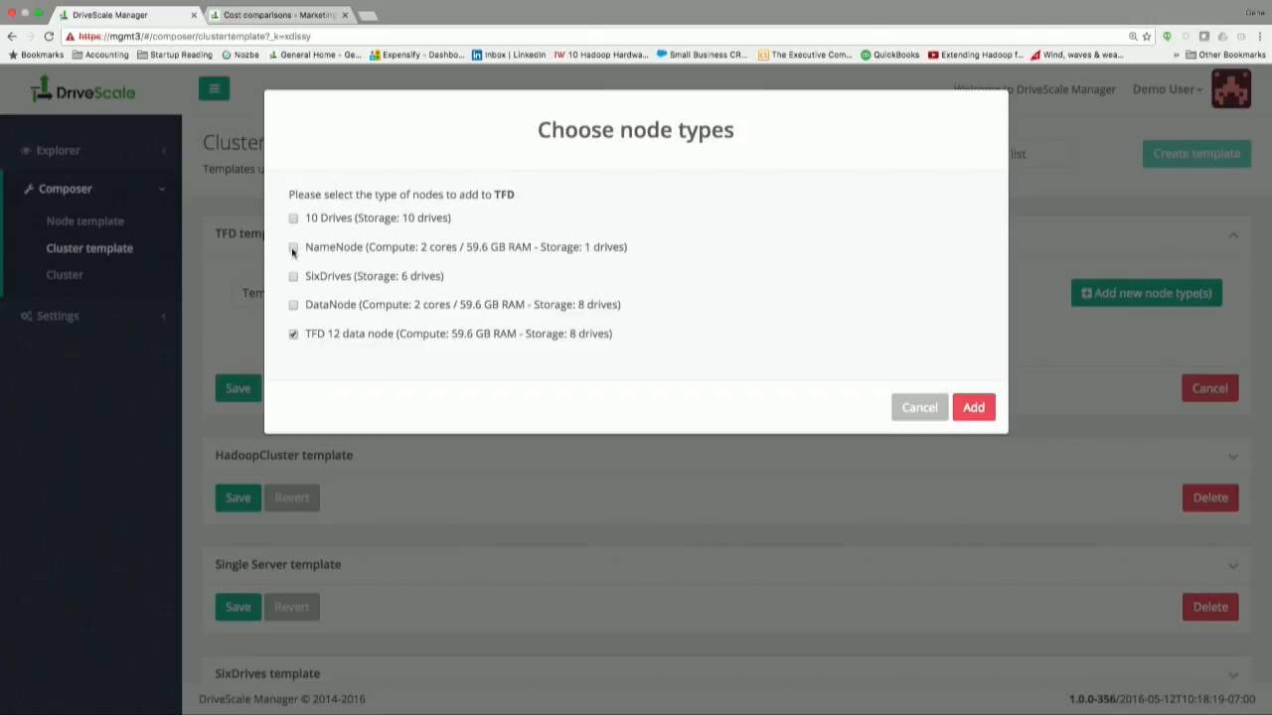
click(294, 246)
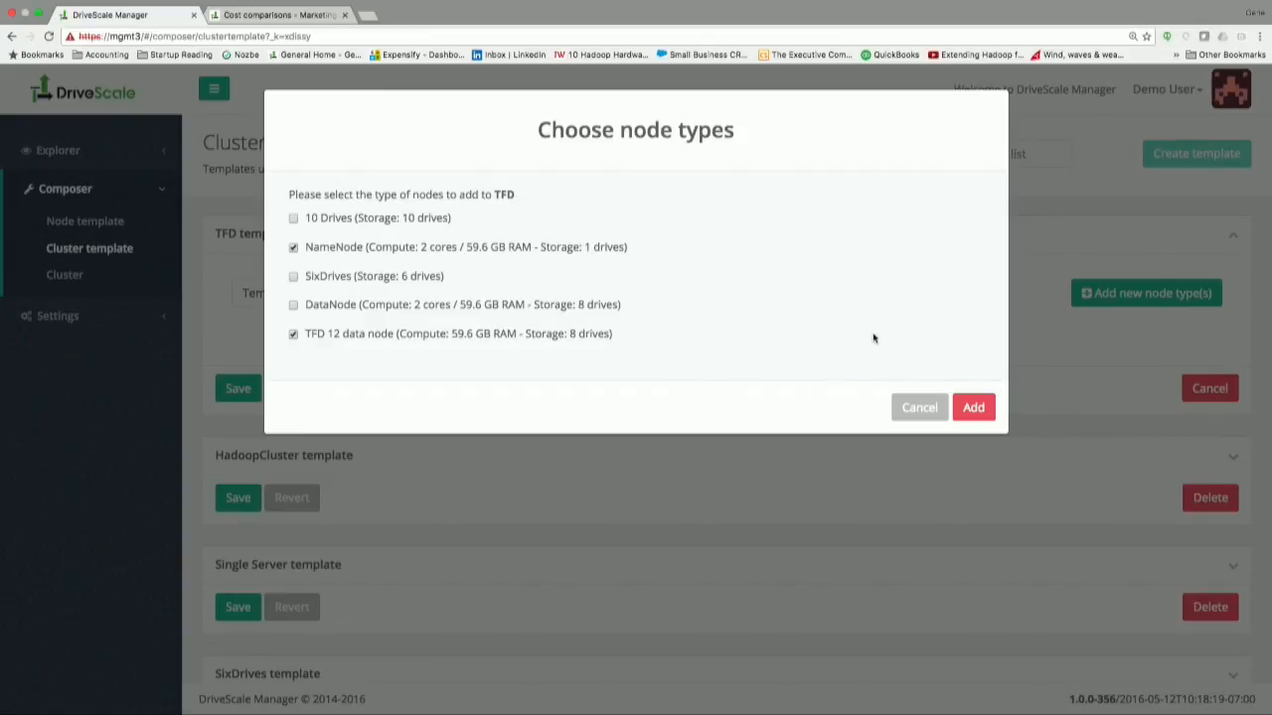
mouse_move(964, 326)
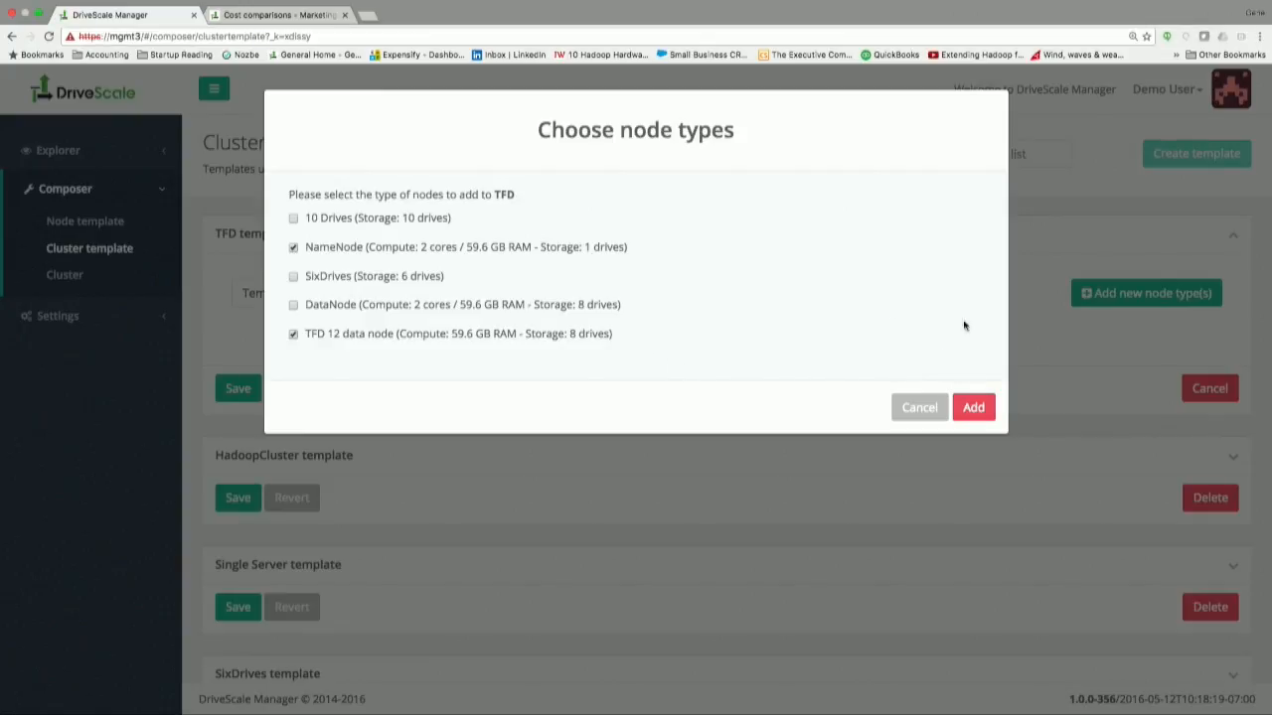
mouse_move(952, 290)
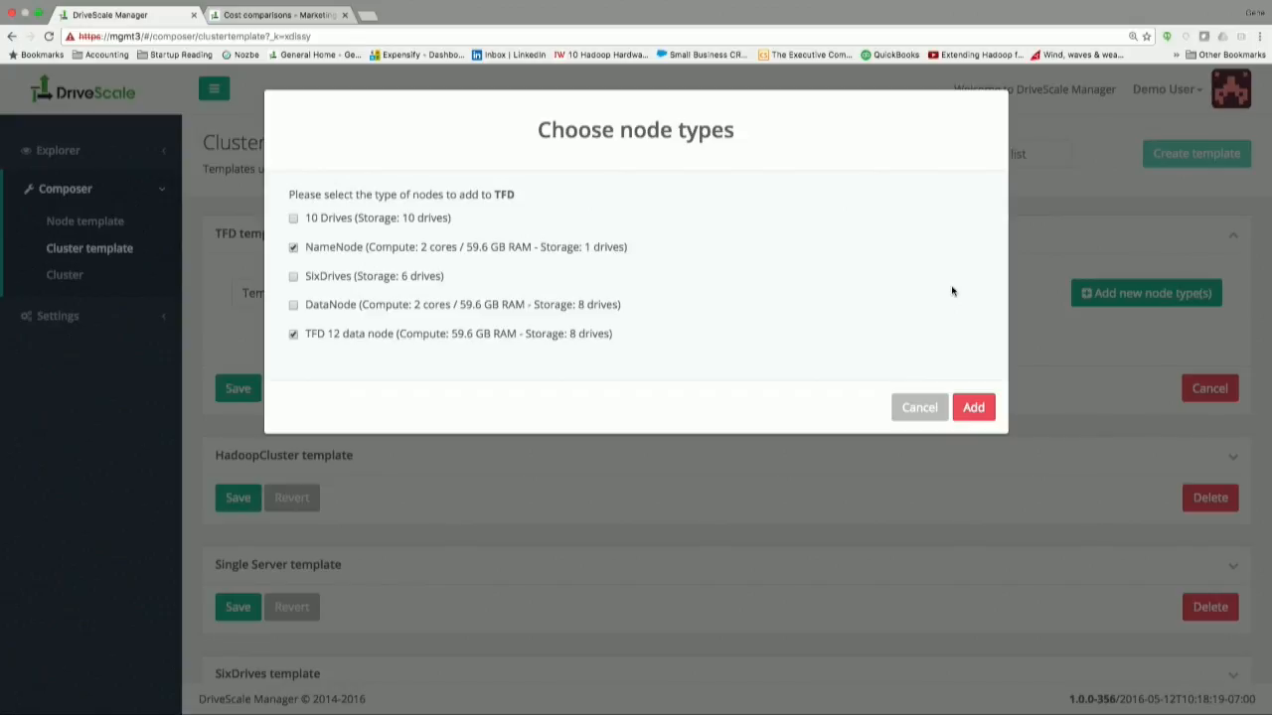
mouse_move(952, 372)
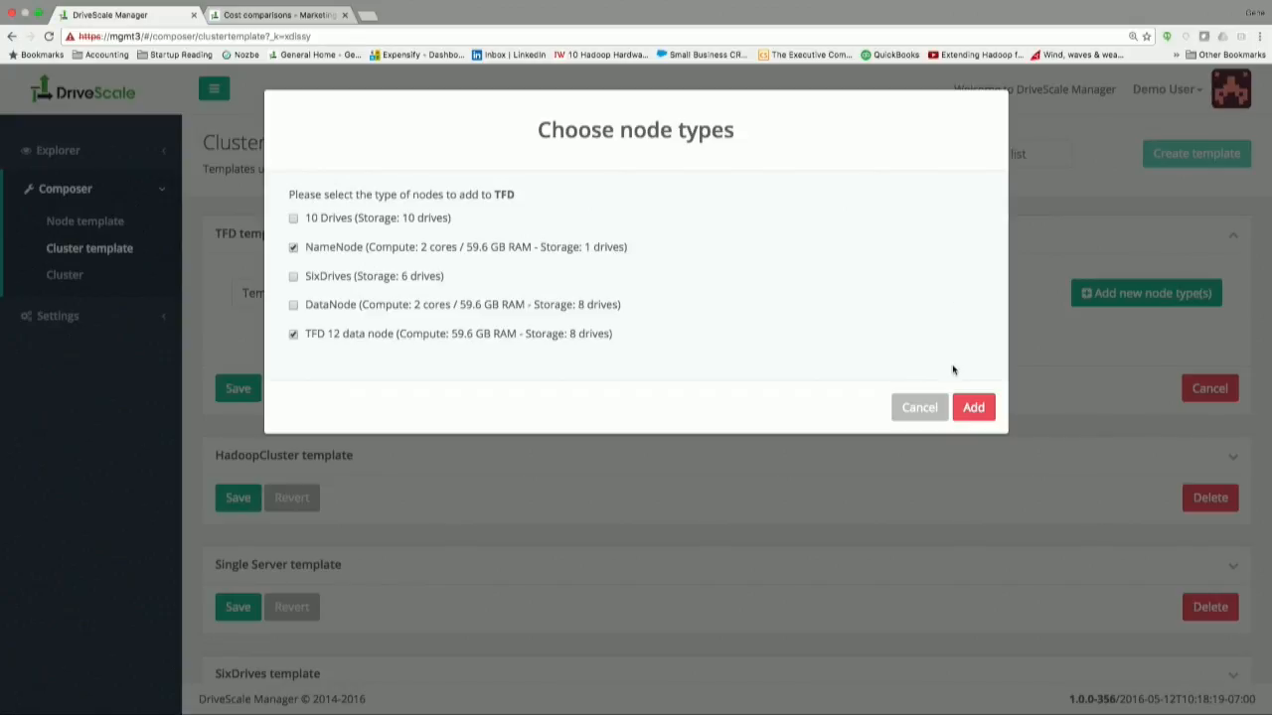
mouse_move(974, 407)
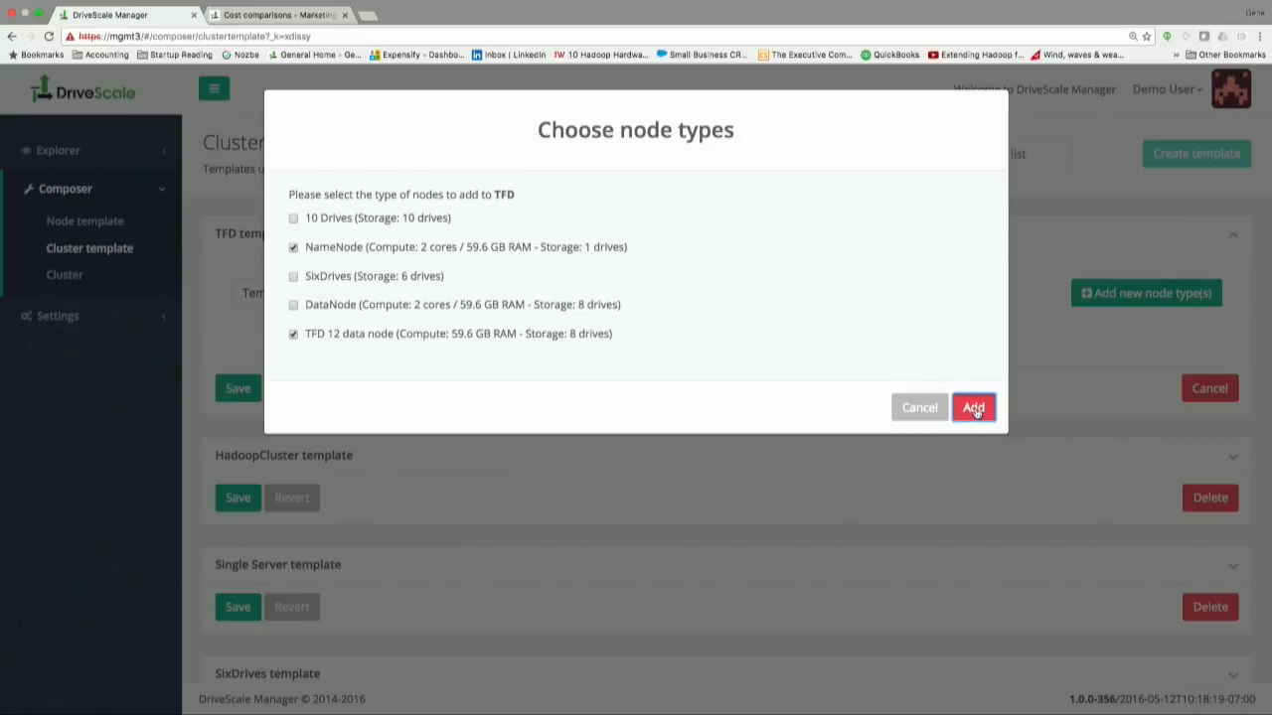
click(974, 407)
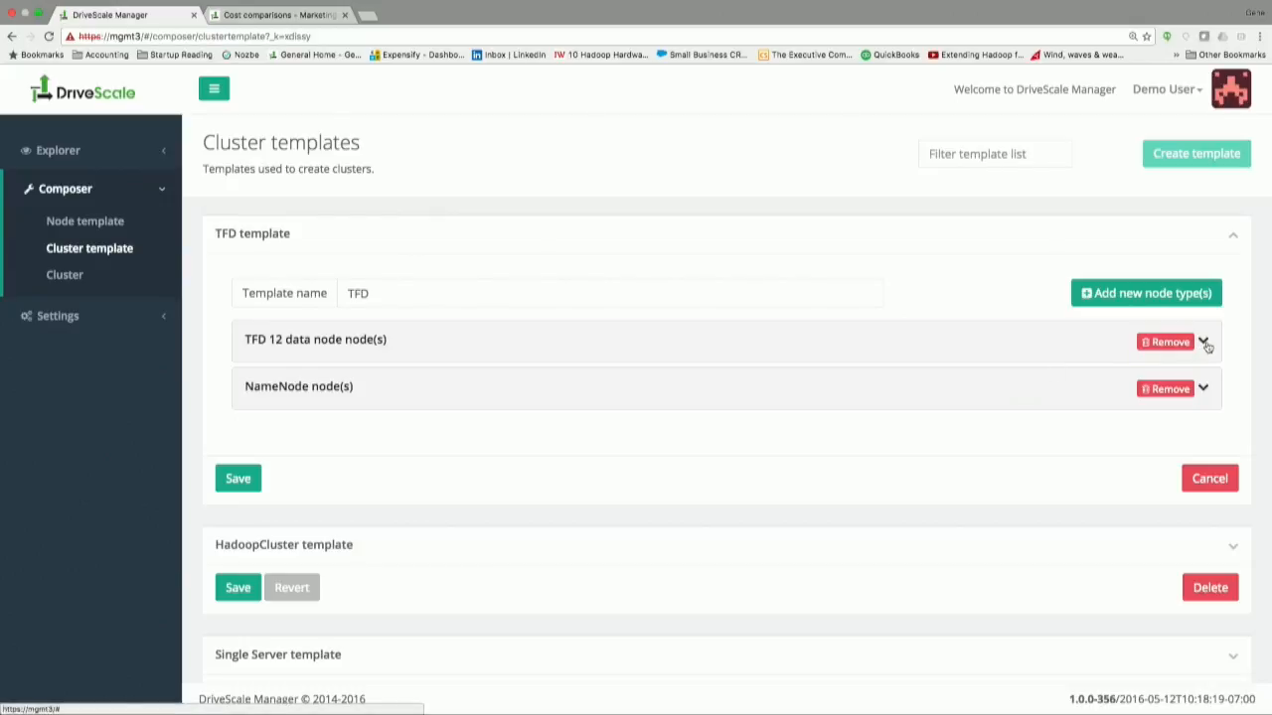
Step: Review the node settings, set the NameNode instance limits, and return to the cluster list
click(1204, 342)
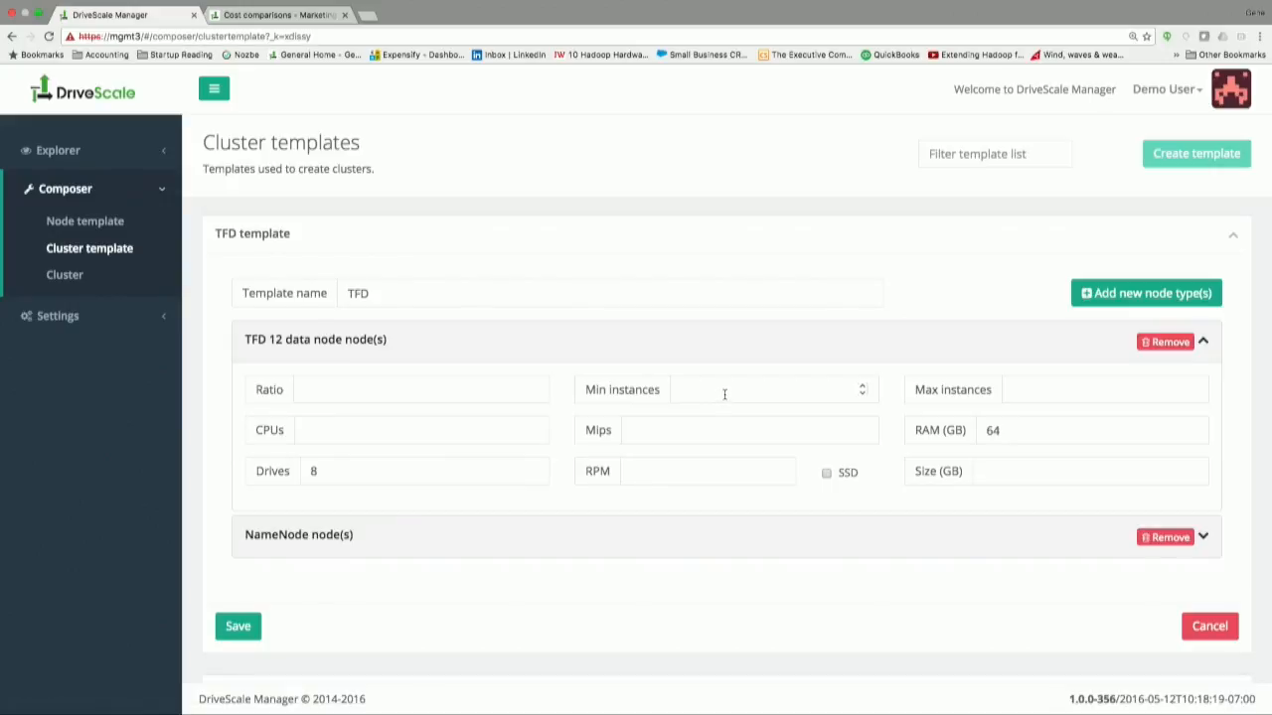
mouse_move(1232, 533)
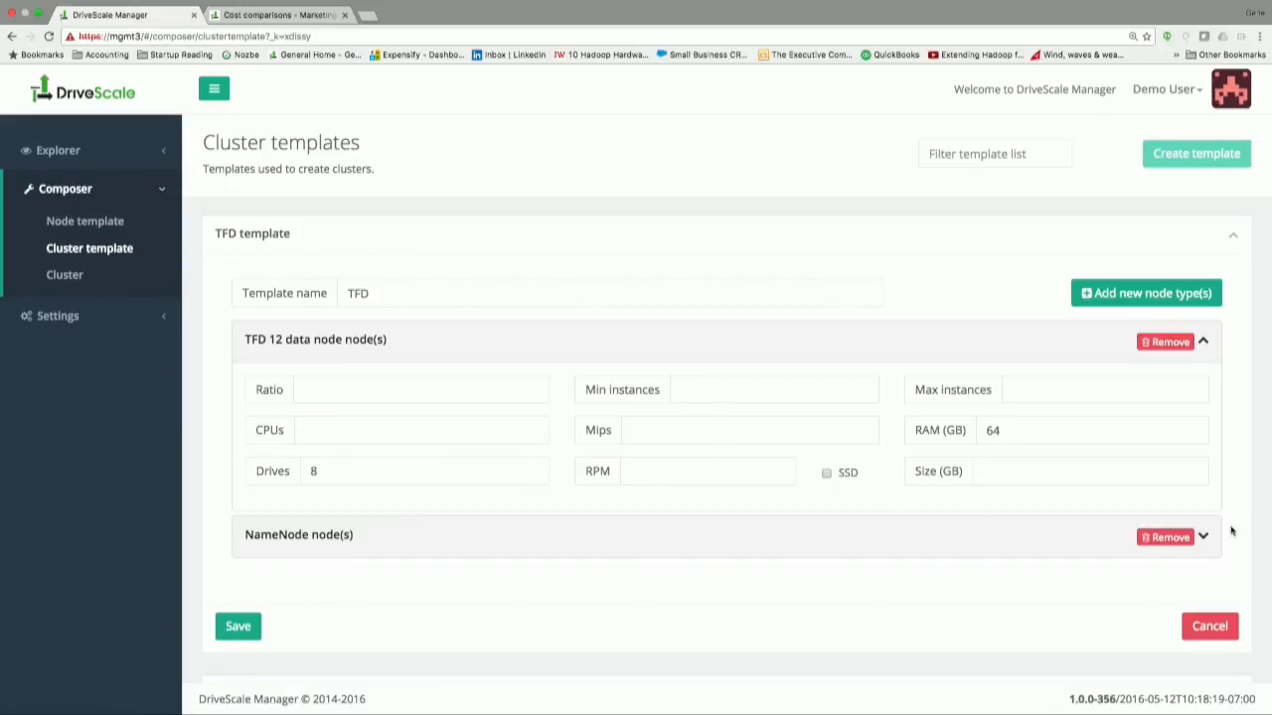
click(1203, 537)
text(1)
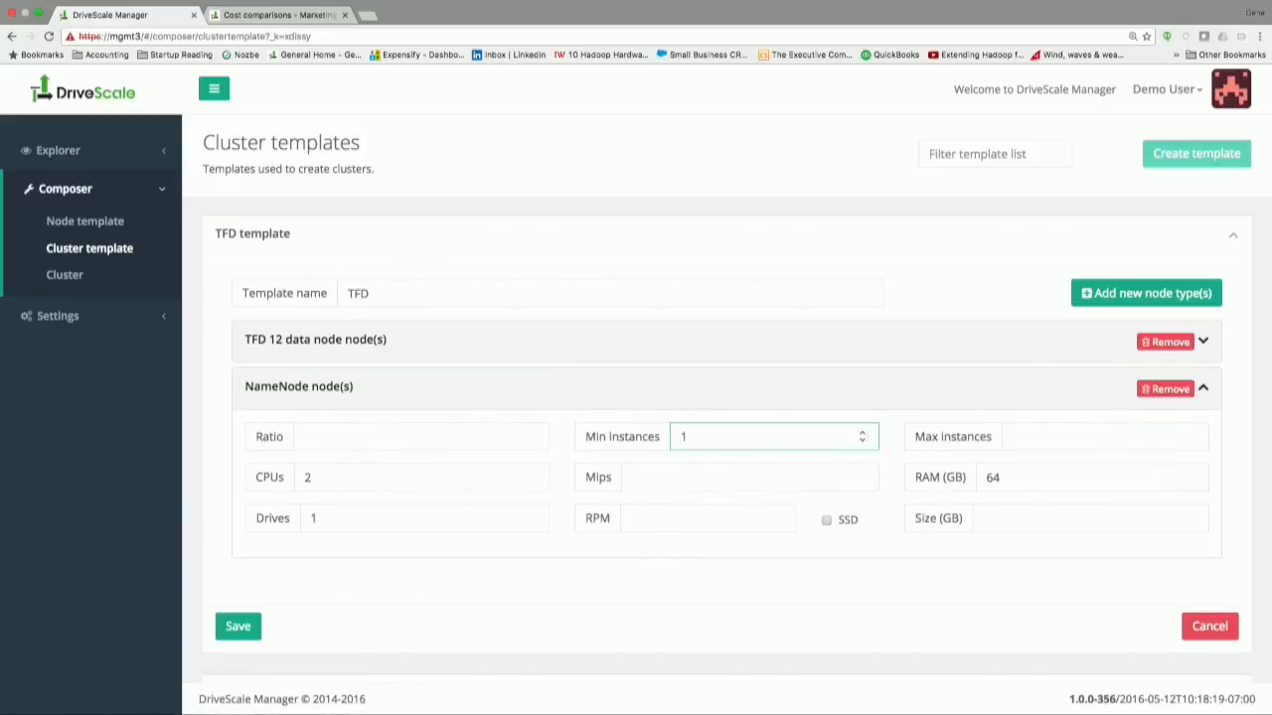
click(1103, 437)
text(1)
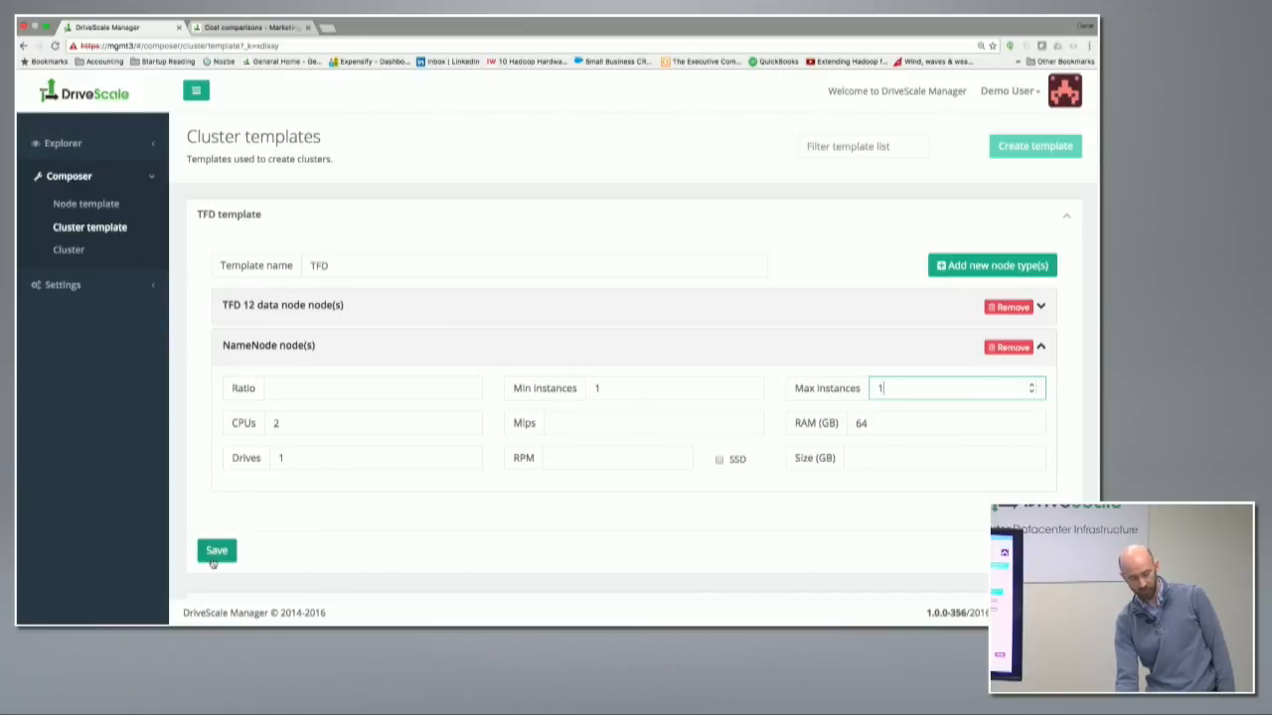
click(215, 551)
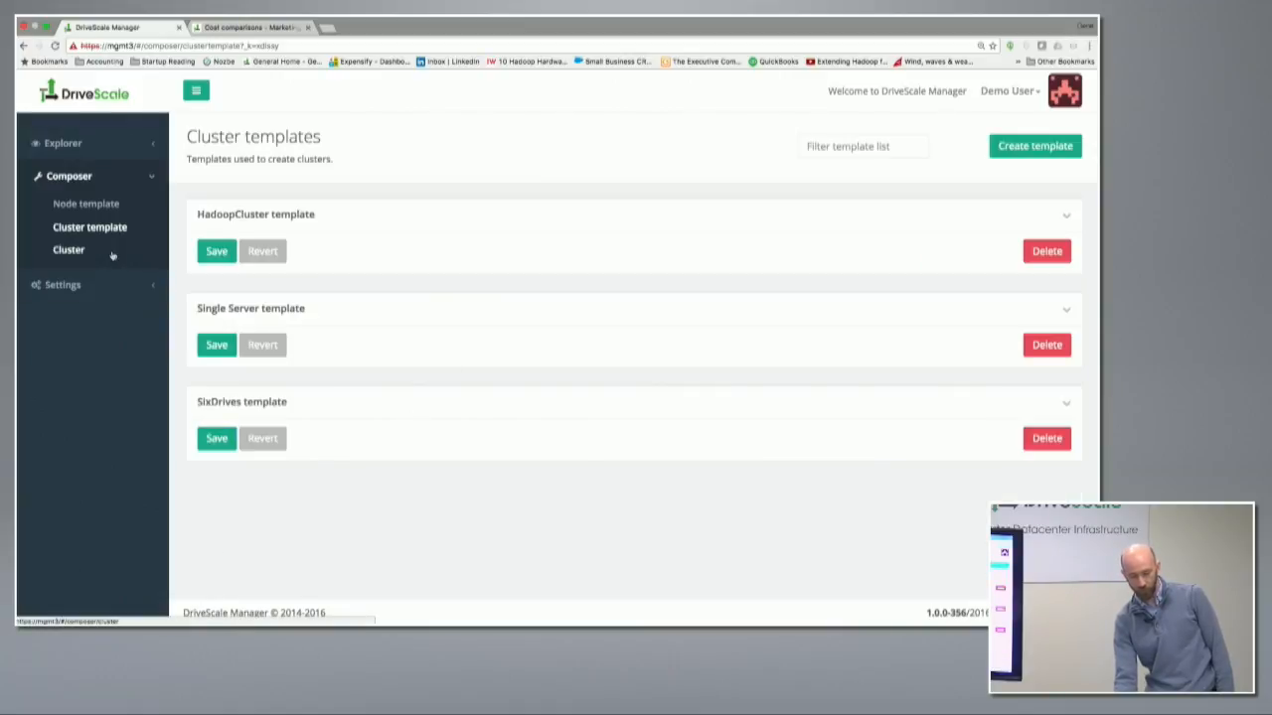
Step: Define cluster TFD with 7 nodes on the TFD template and submit it for review
click(67, 251)
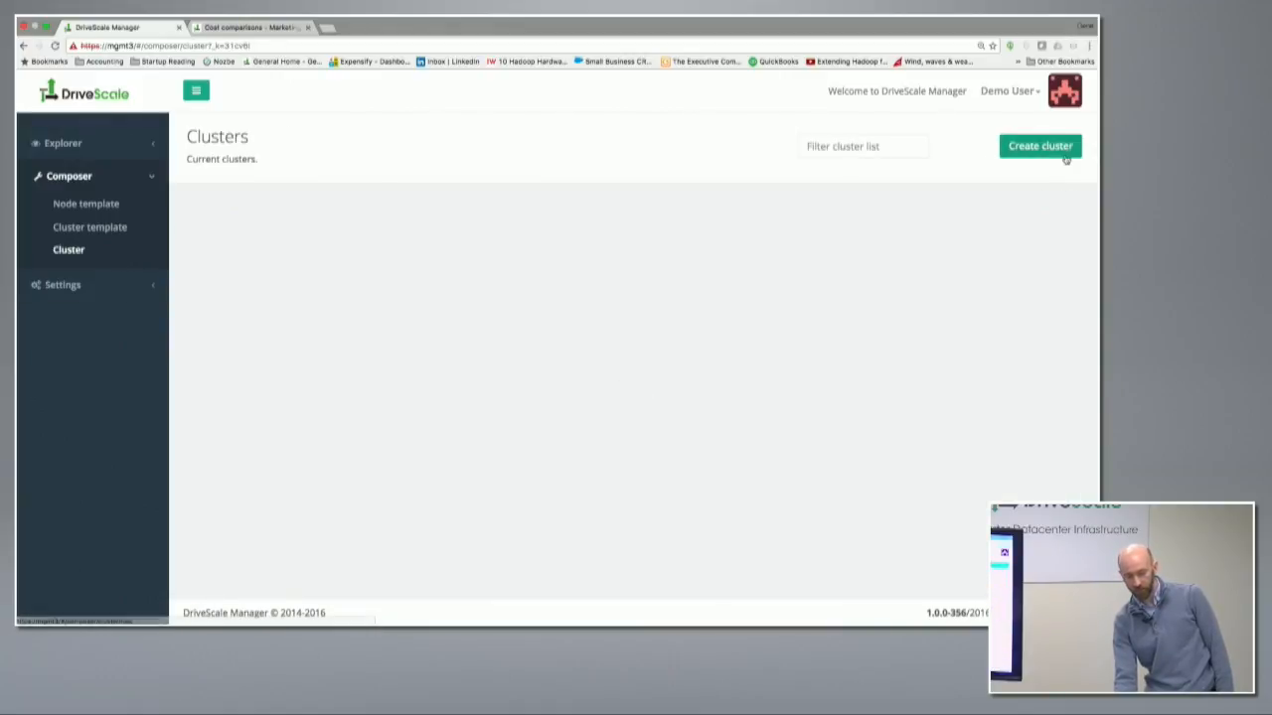
click(1040, 148)
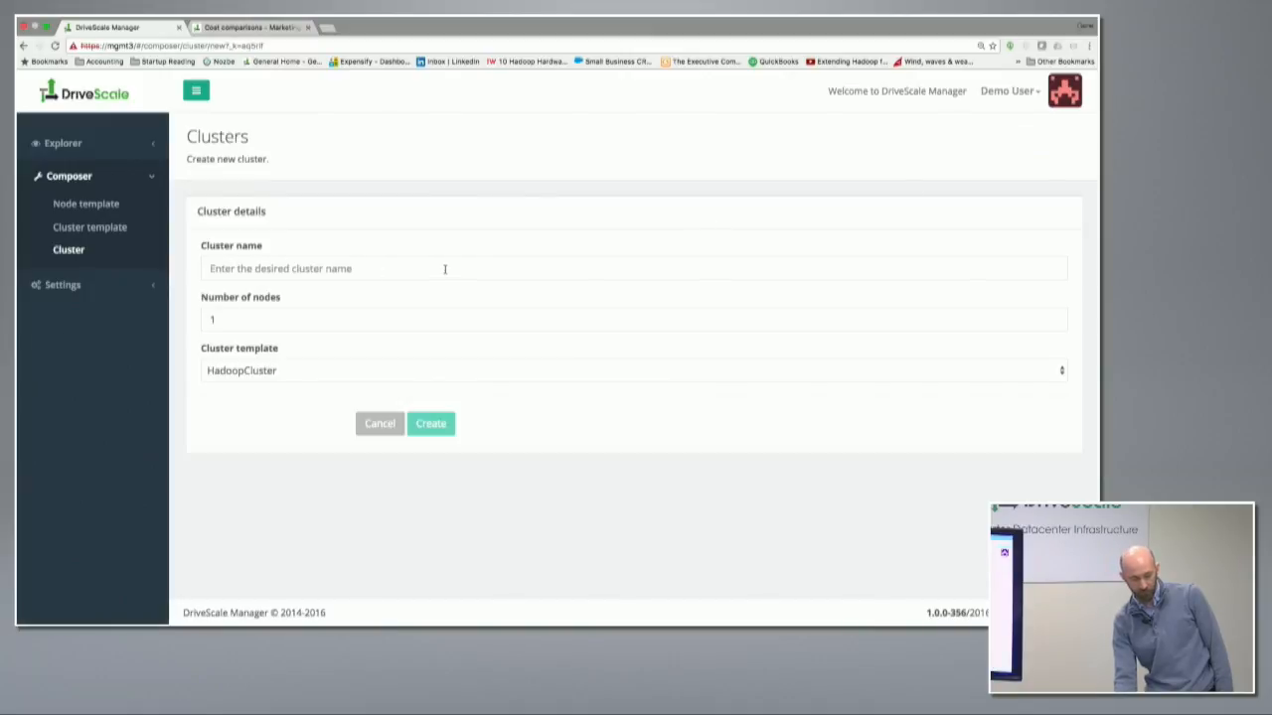
text(TFD)
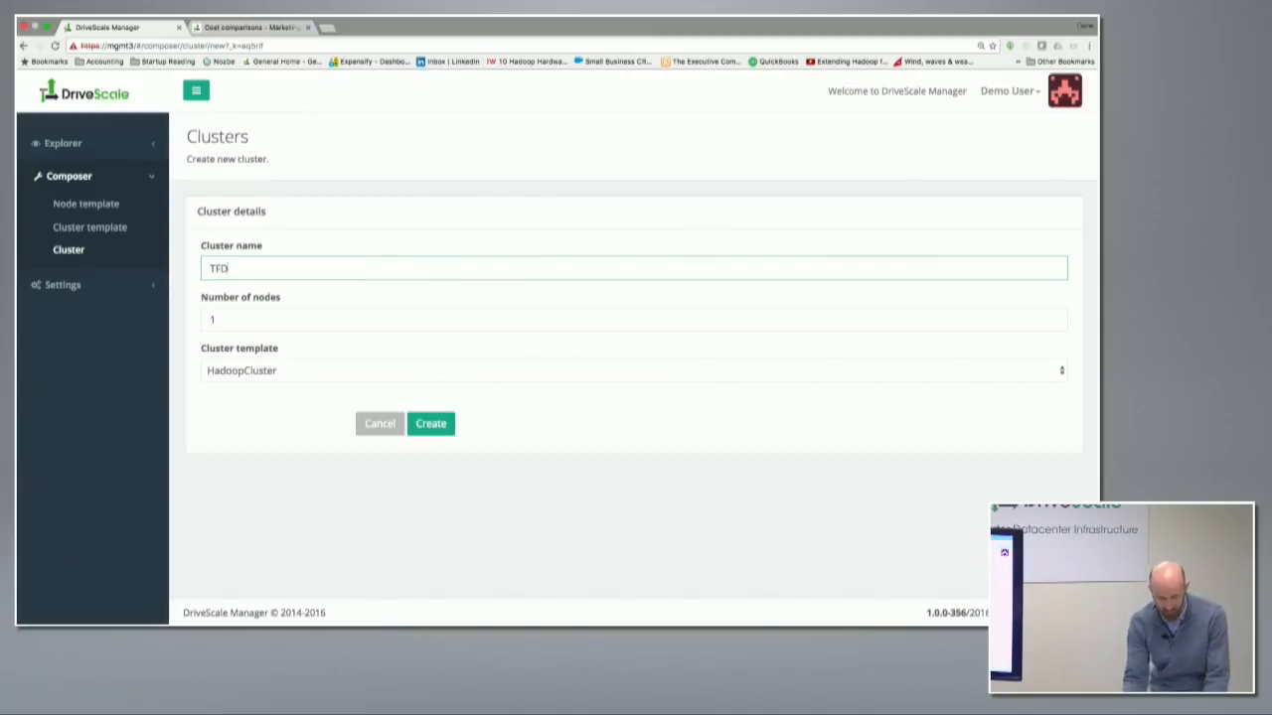
click(632, 318)
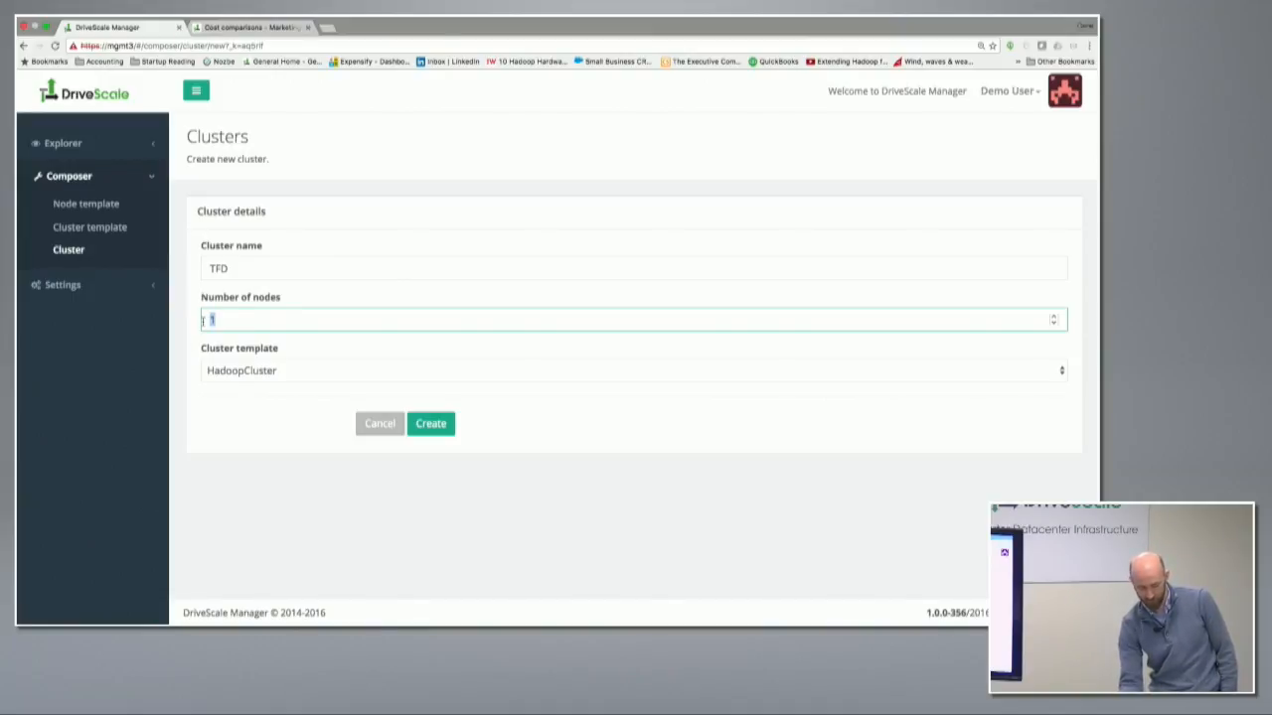
text(7)
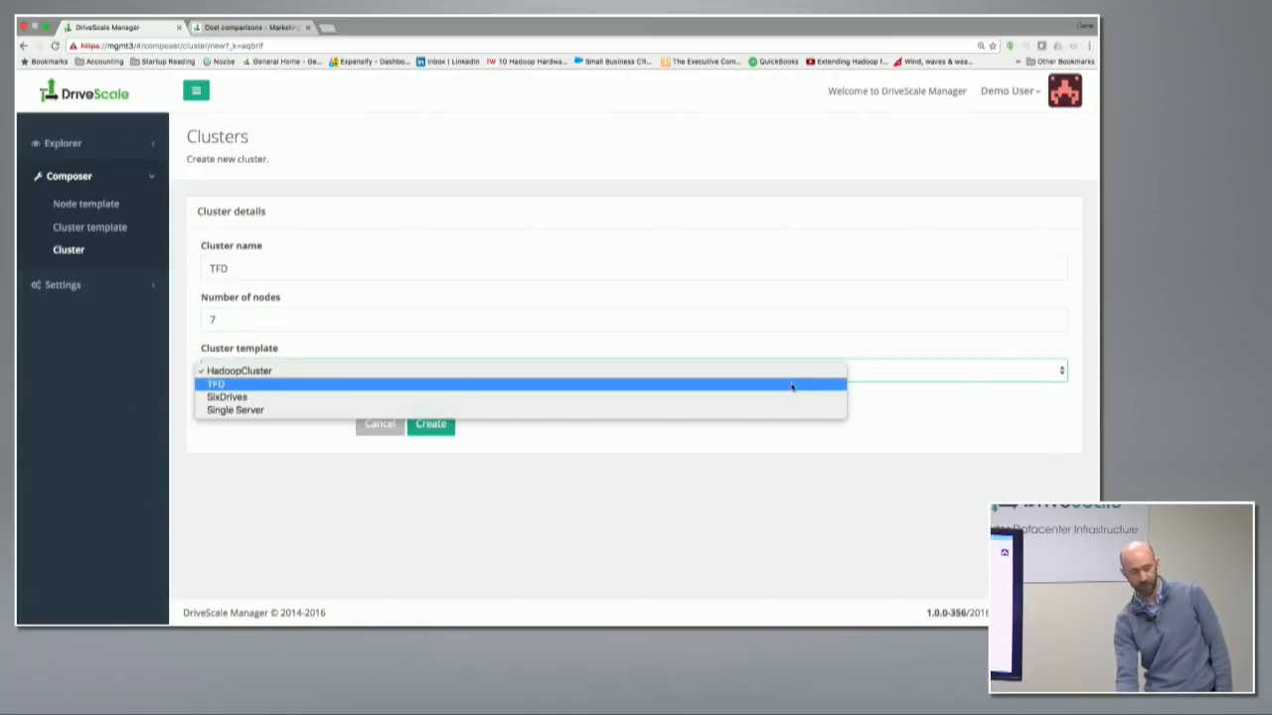
click(215, 386)
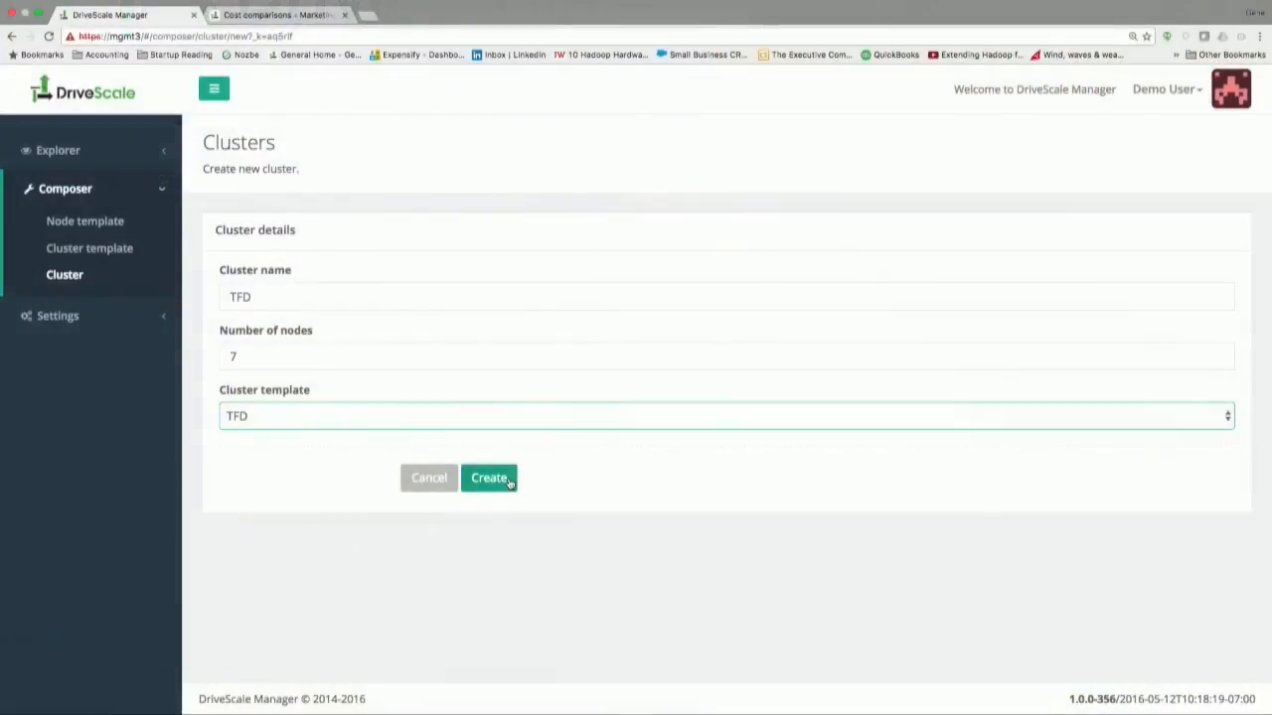
click(489, 477)
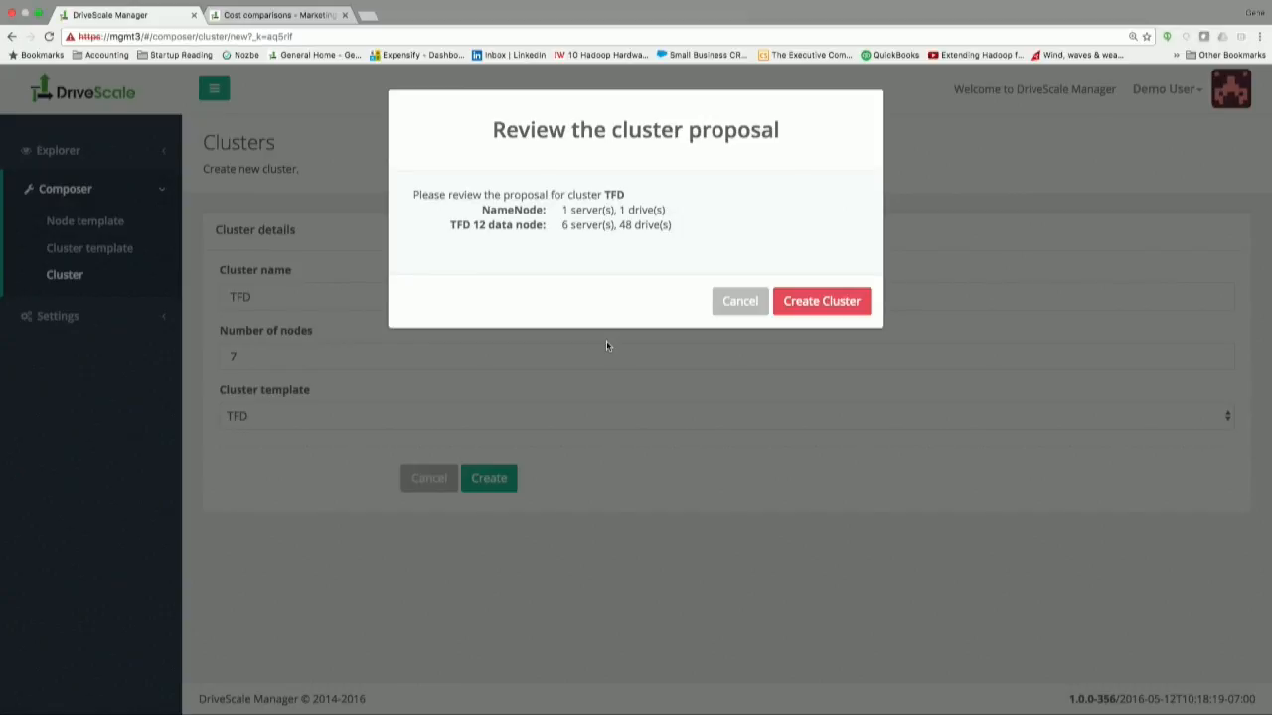
mouse_move(709, 283)
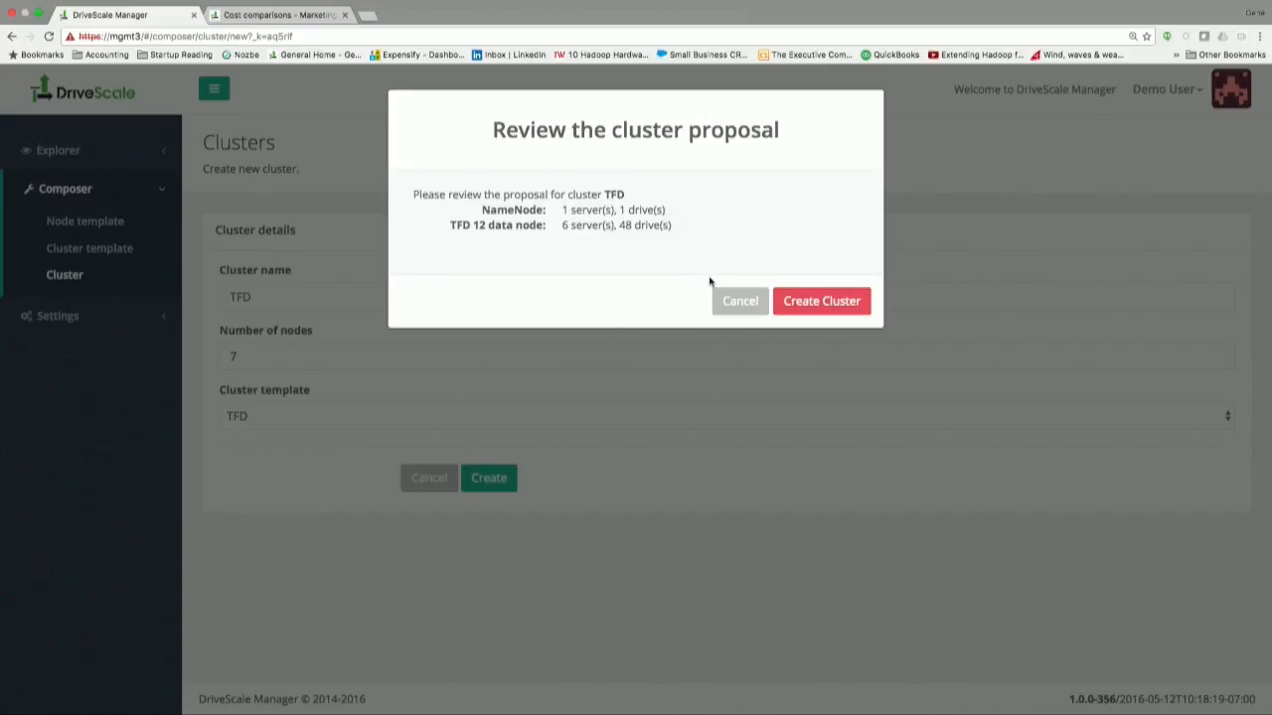
mouse_move(733, 258)
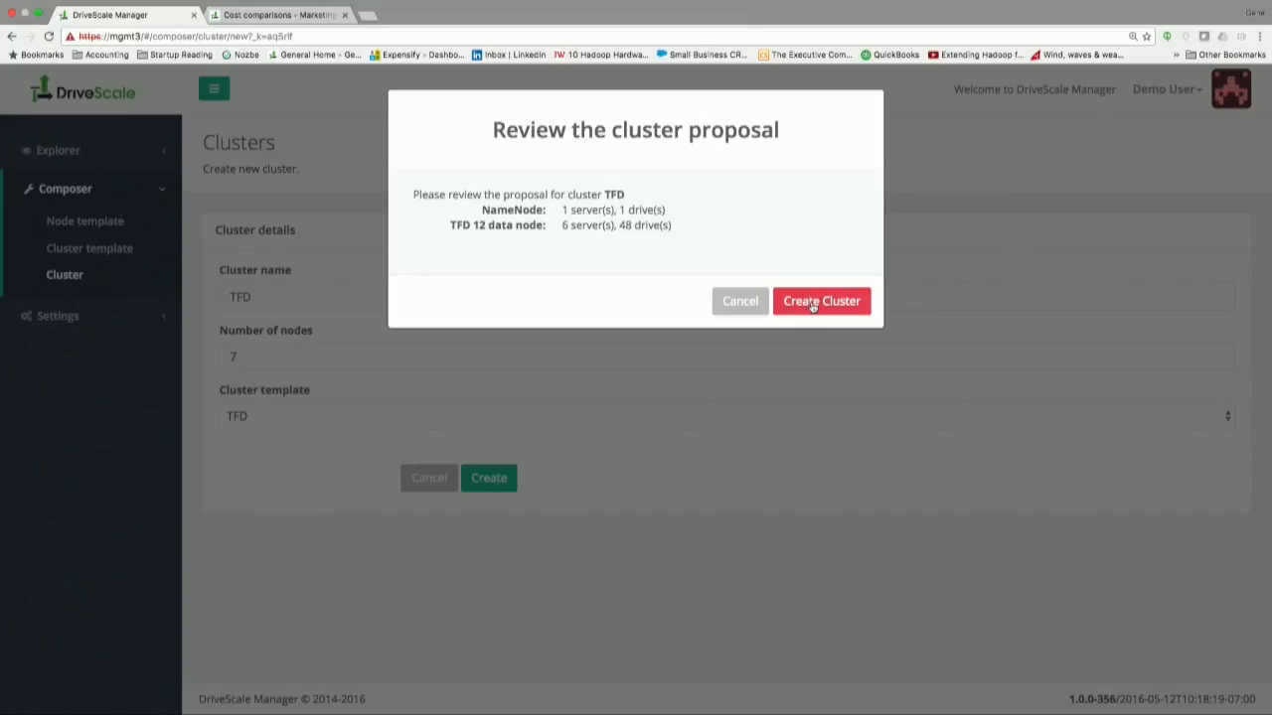
Step: Confirm the proposal so TFD becomes active with 1 NameNode and 6 data nodes
click(739, 302)
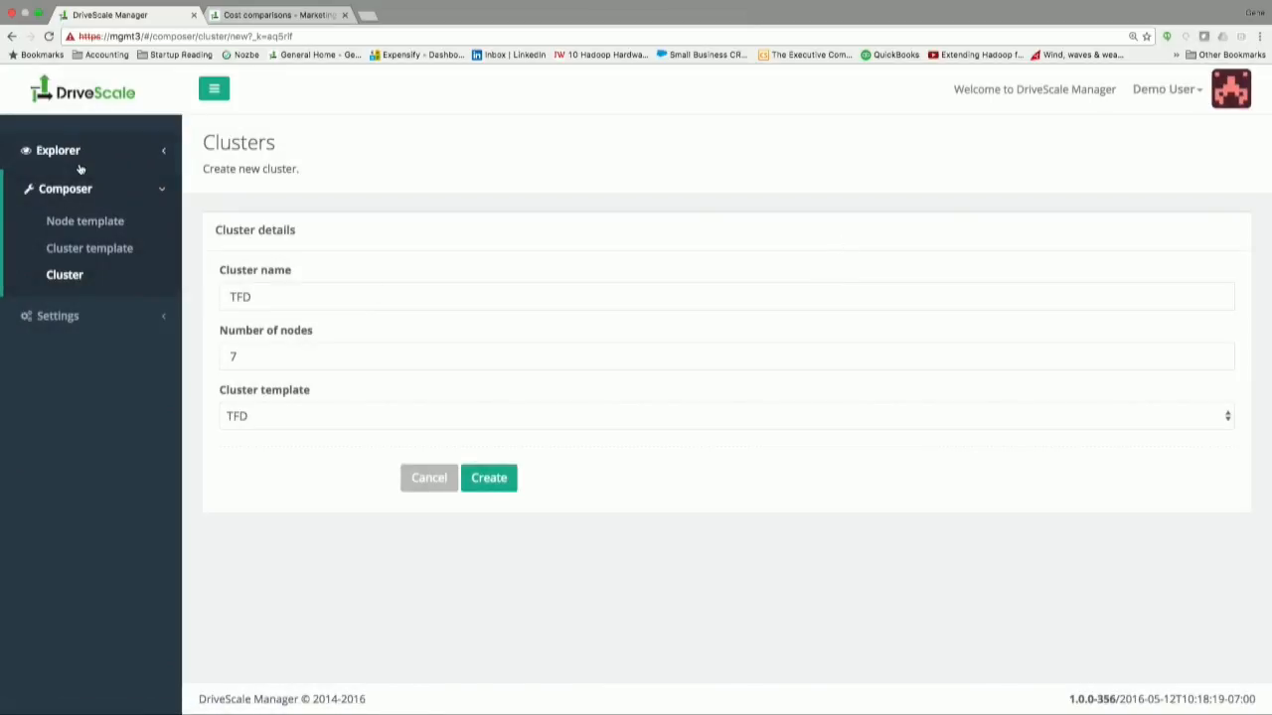
mouse_move(91, 159)
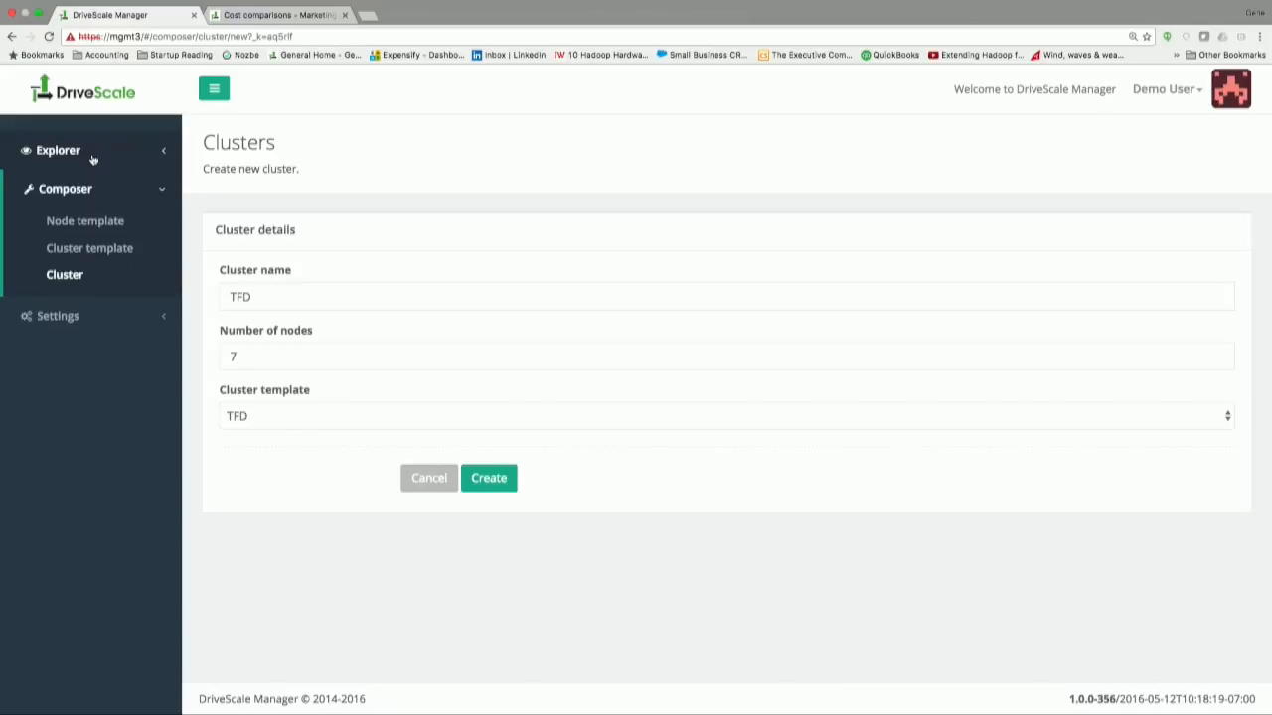
click(489, 477)
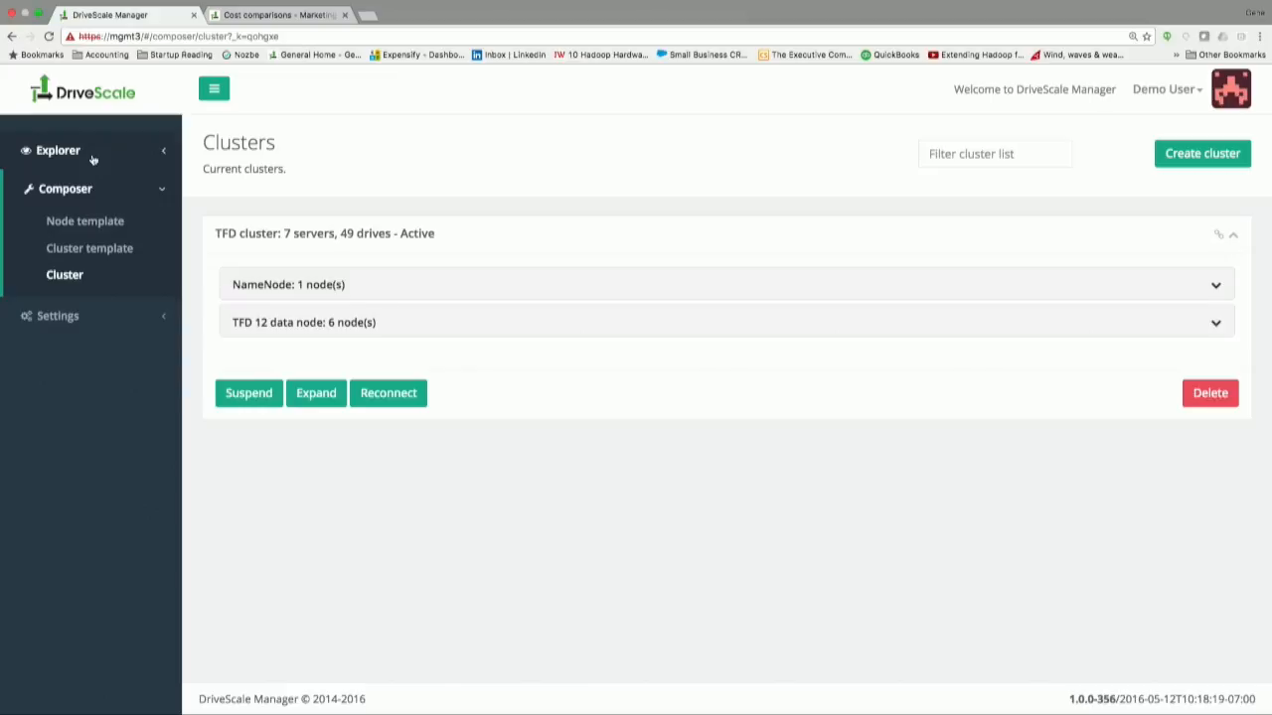
mouse_move(446, 147)
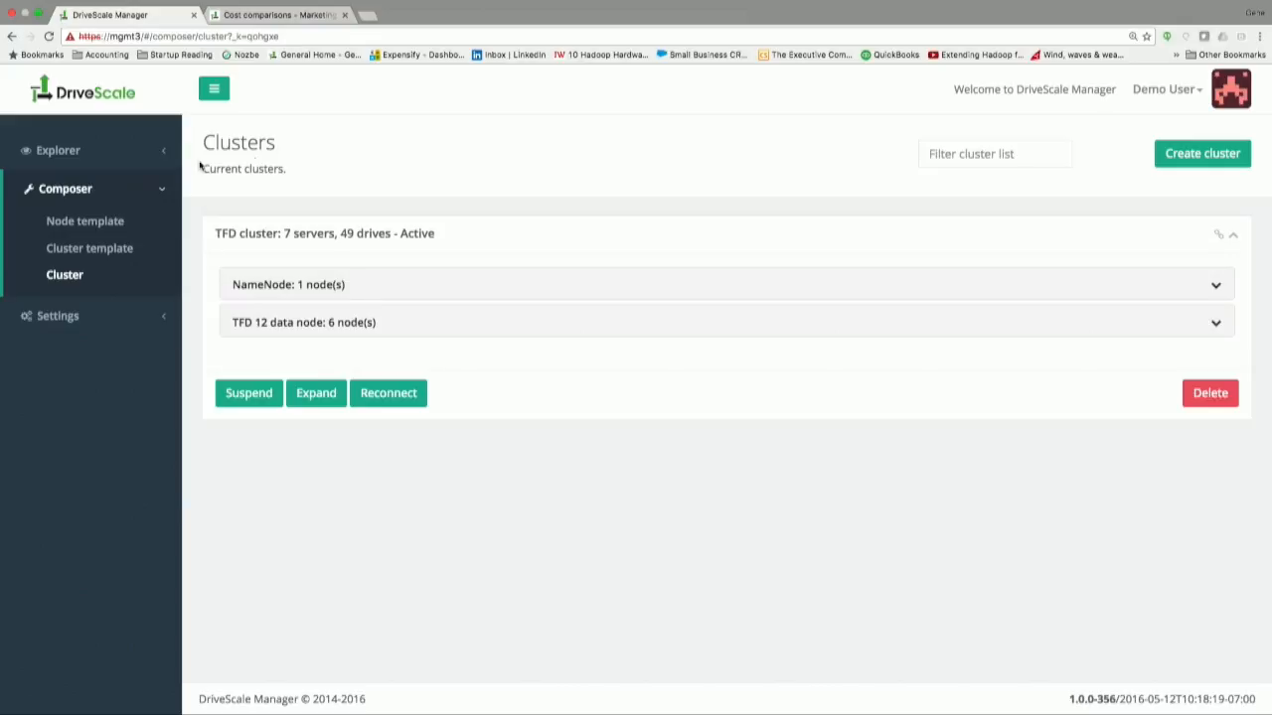
mouse_move(95, 163)
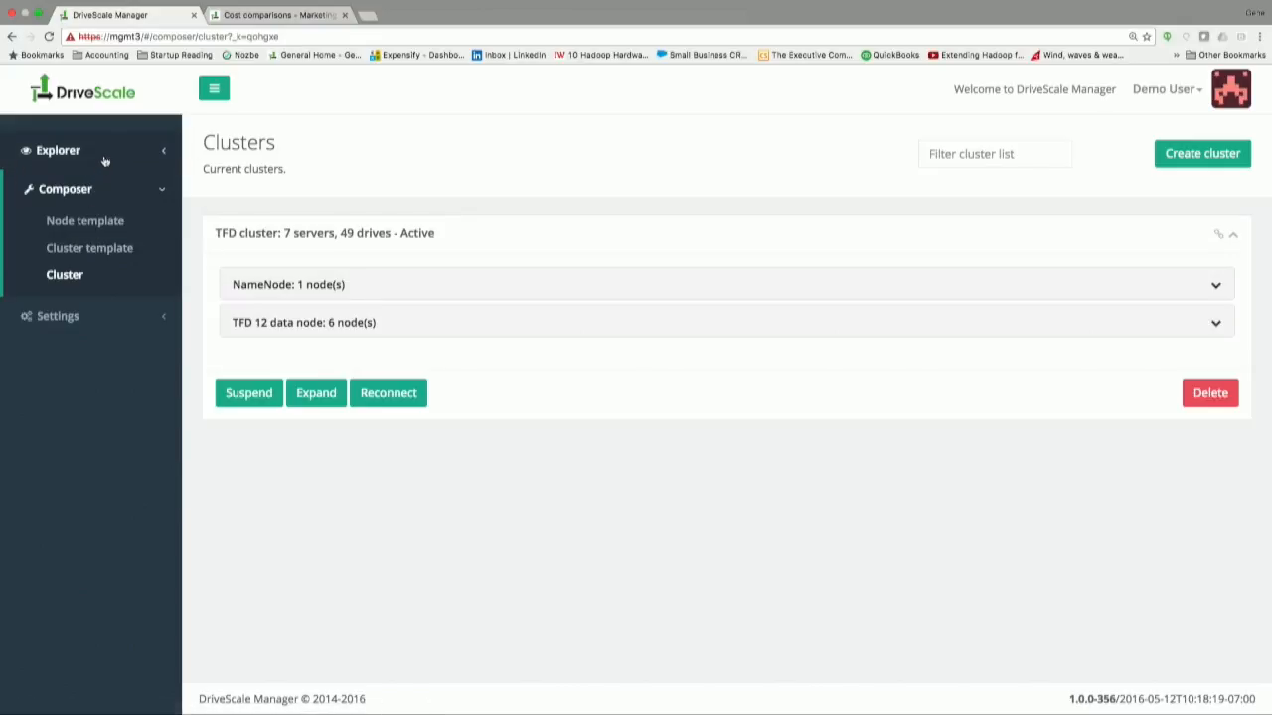
Step: View TFD in the logical explorer and inspect data node h7 with its 8 drives
click(58, 151)
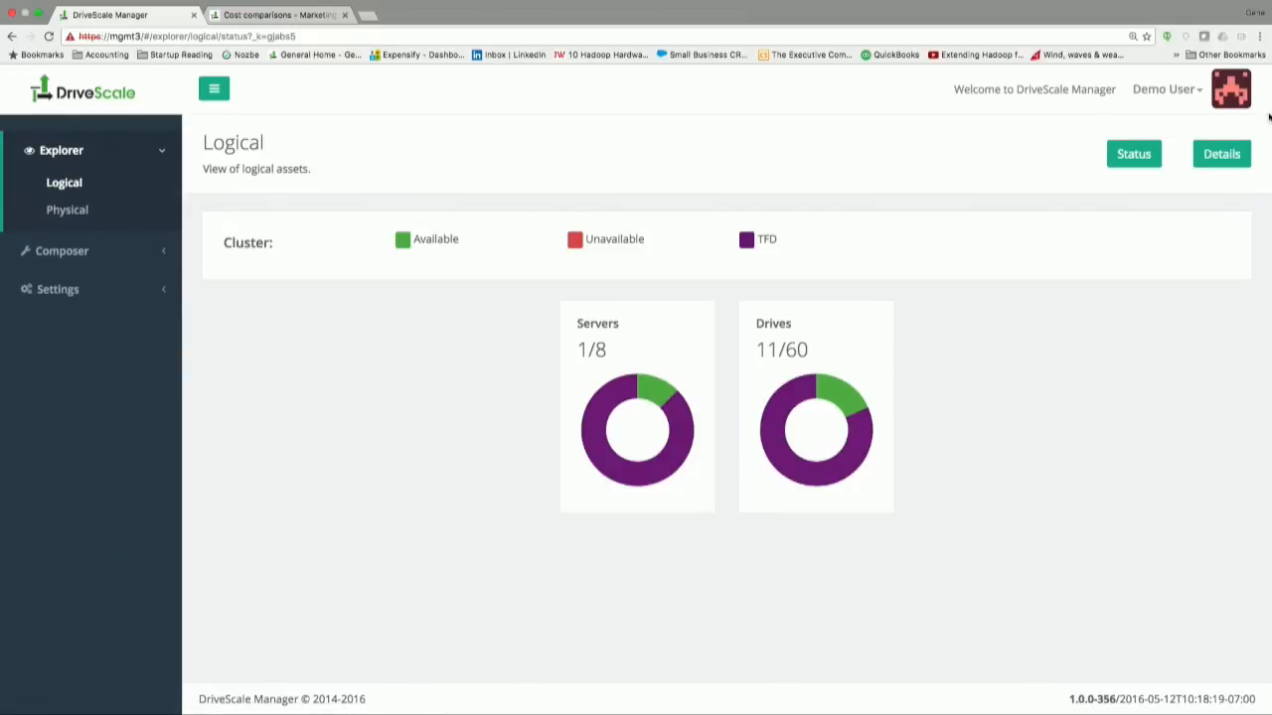
click(1220, 153)
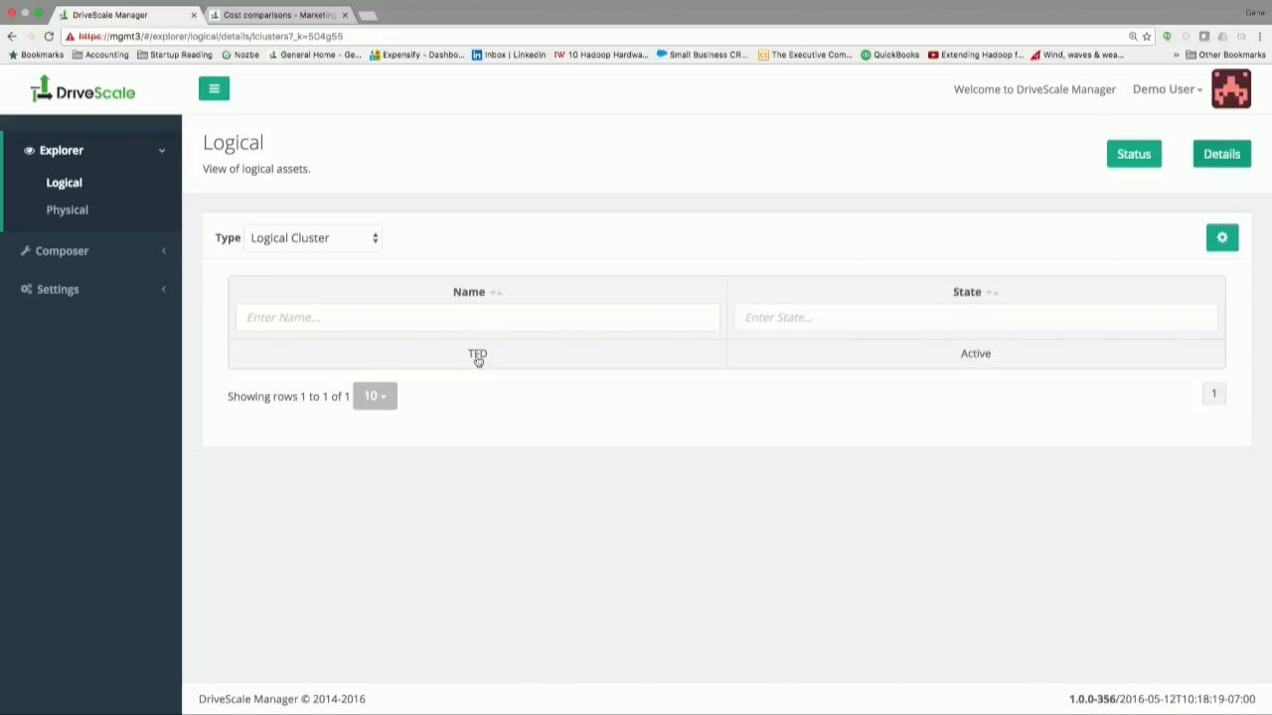
click(477, 353)
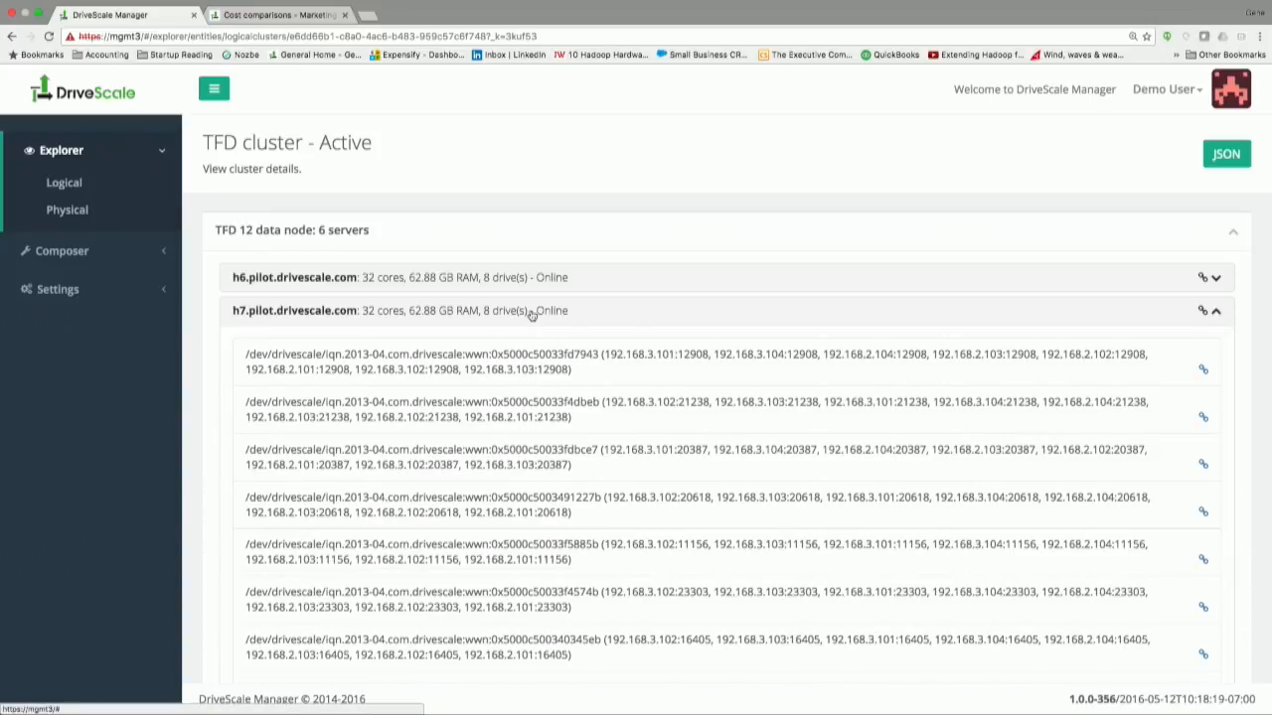
scroll(down, 3)
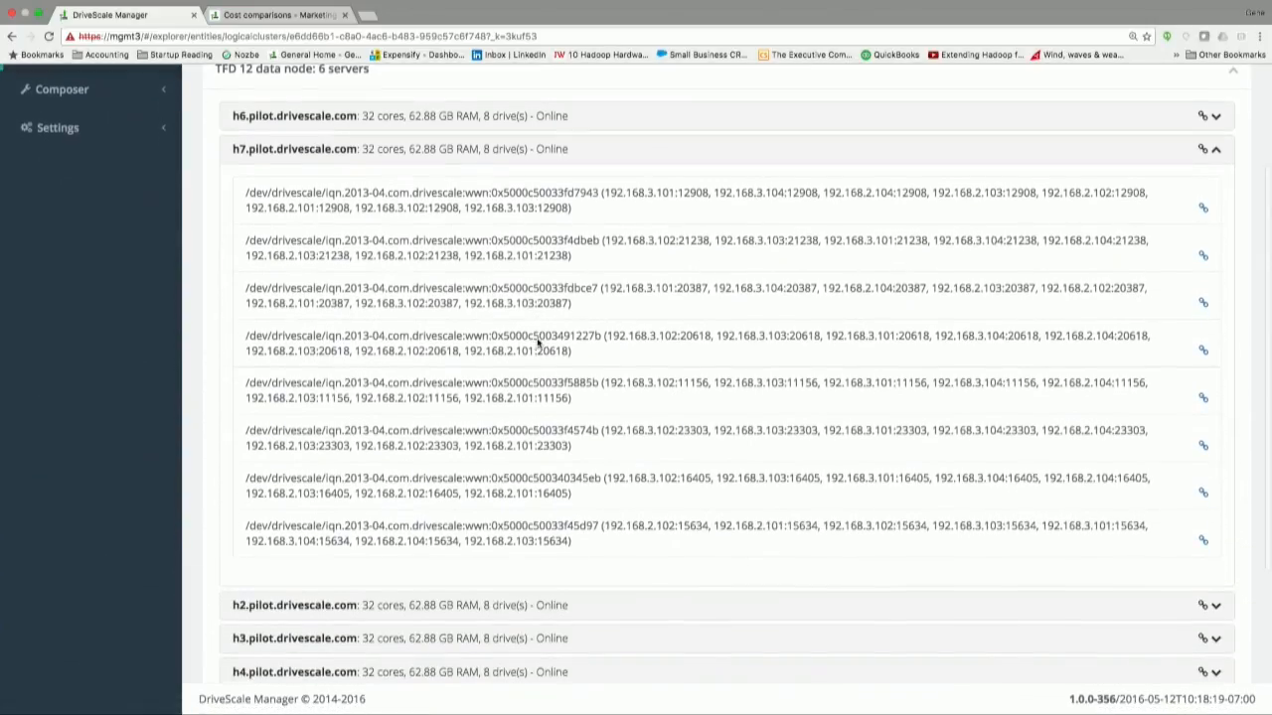